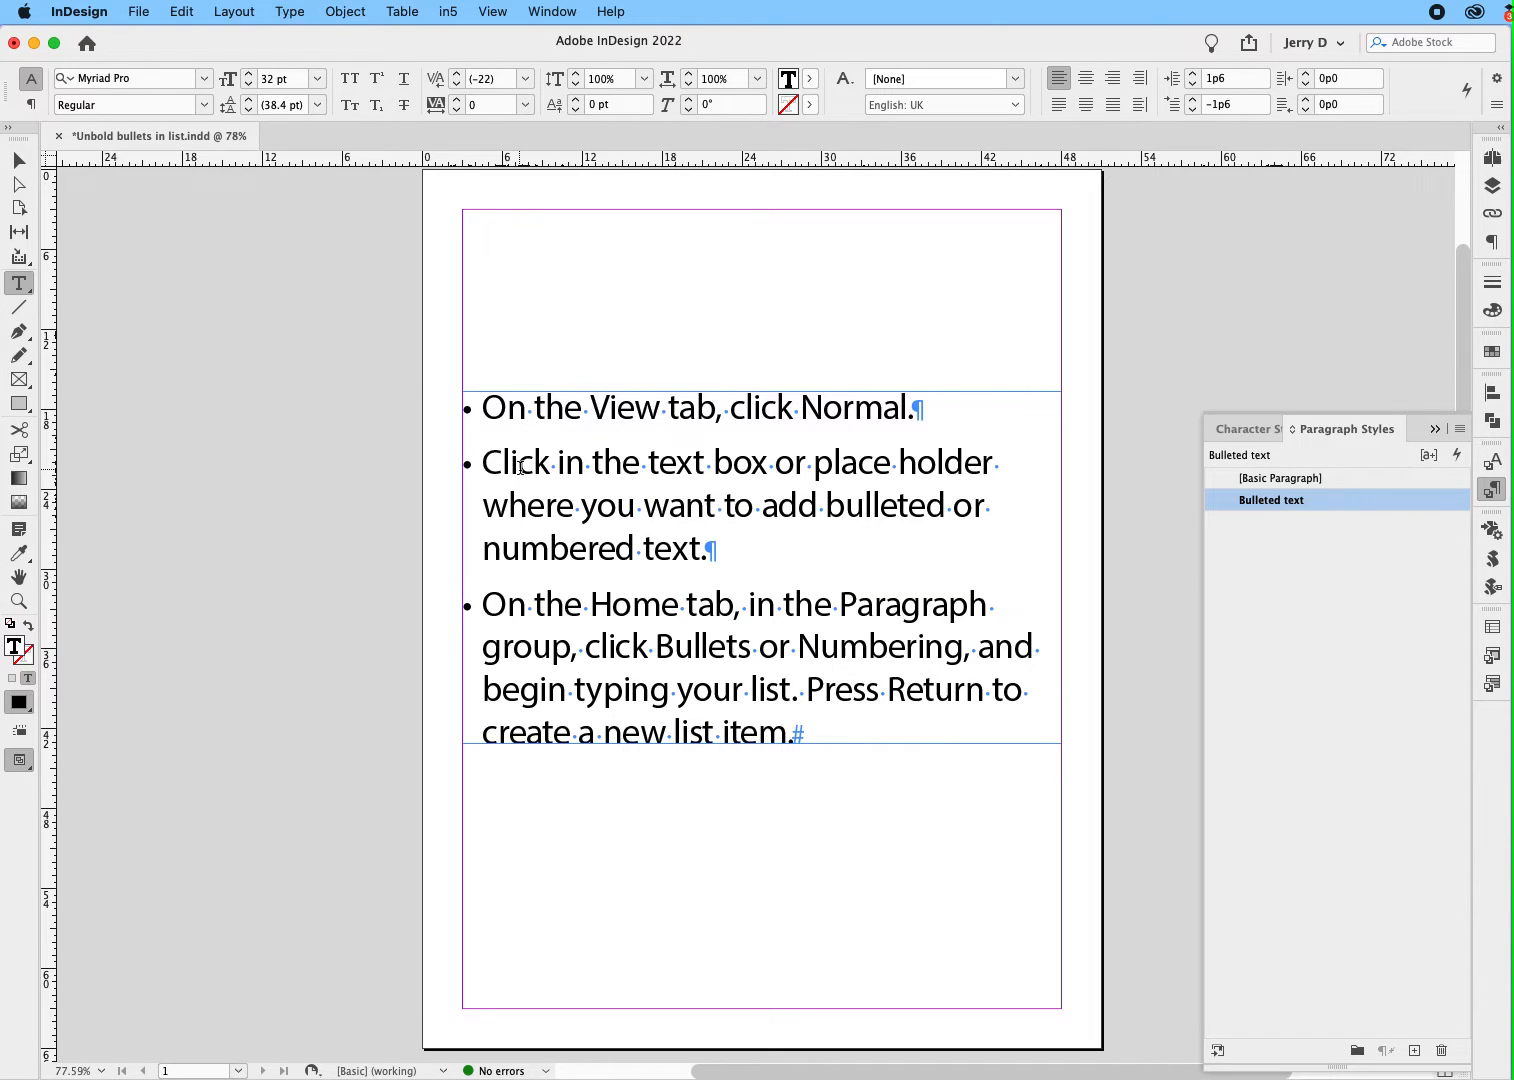
Select the word Click in the second bulleted list item
{"action": "left_click", "coordinate": [520, 462]}
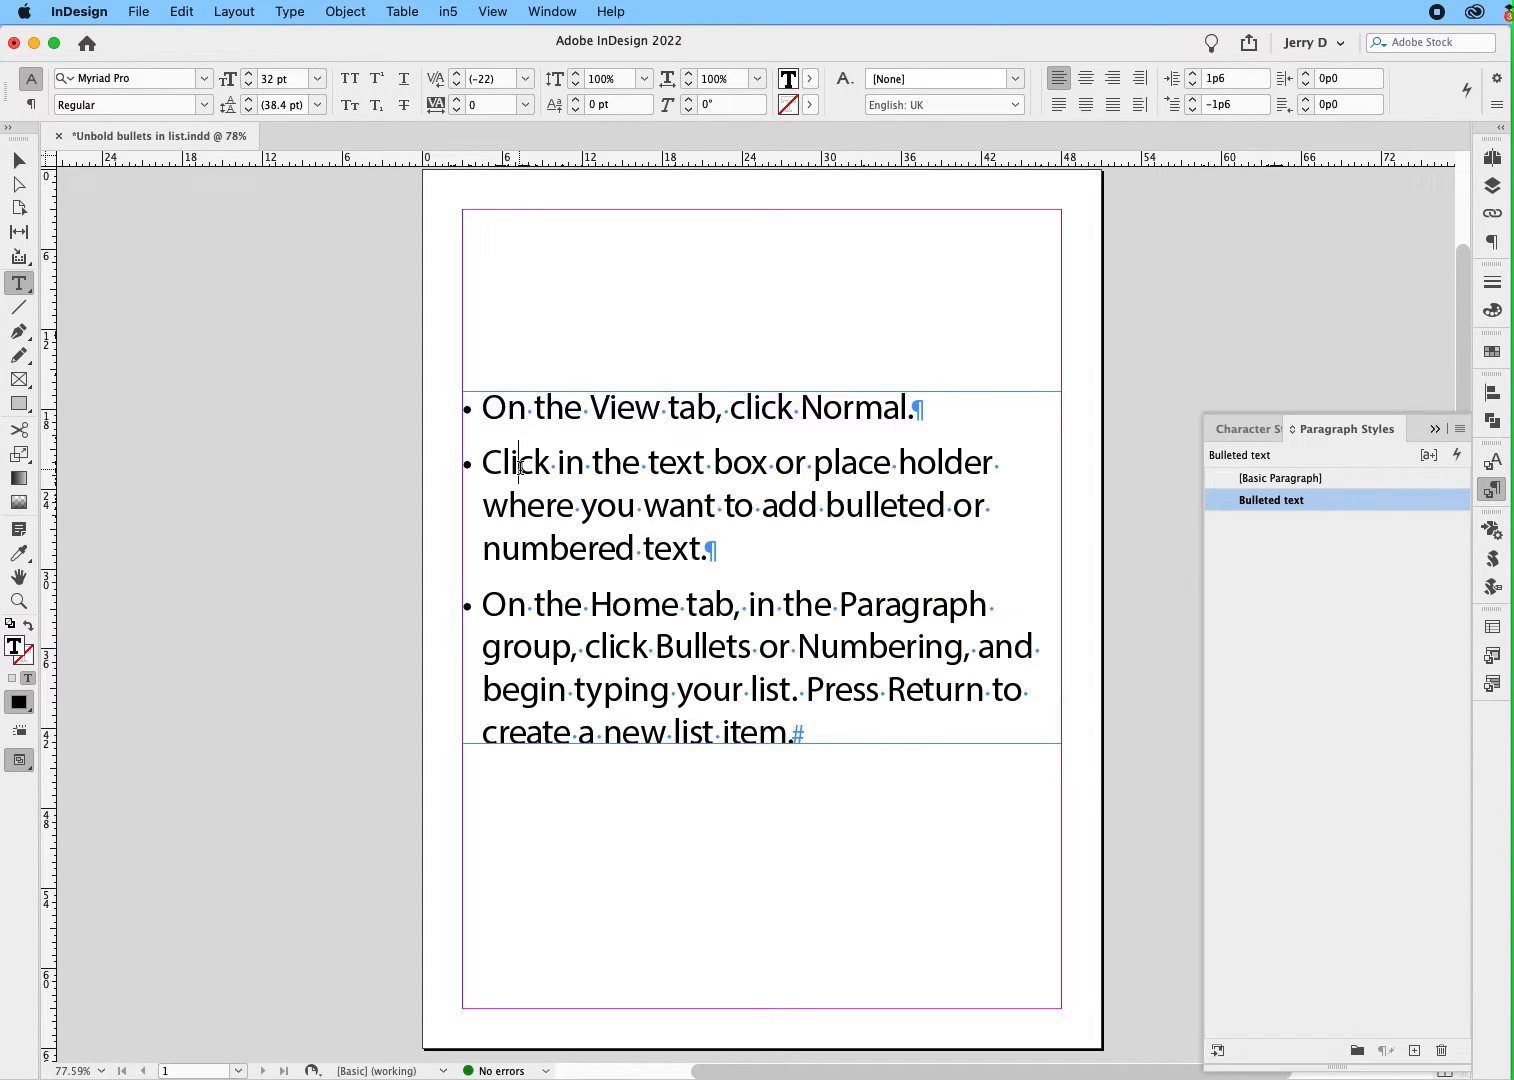
{"action": "double_click", "coordinate": [520, 460]}
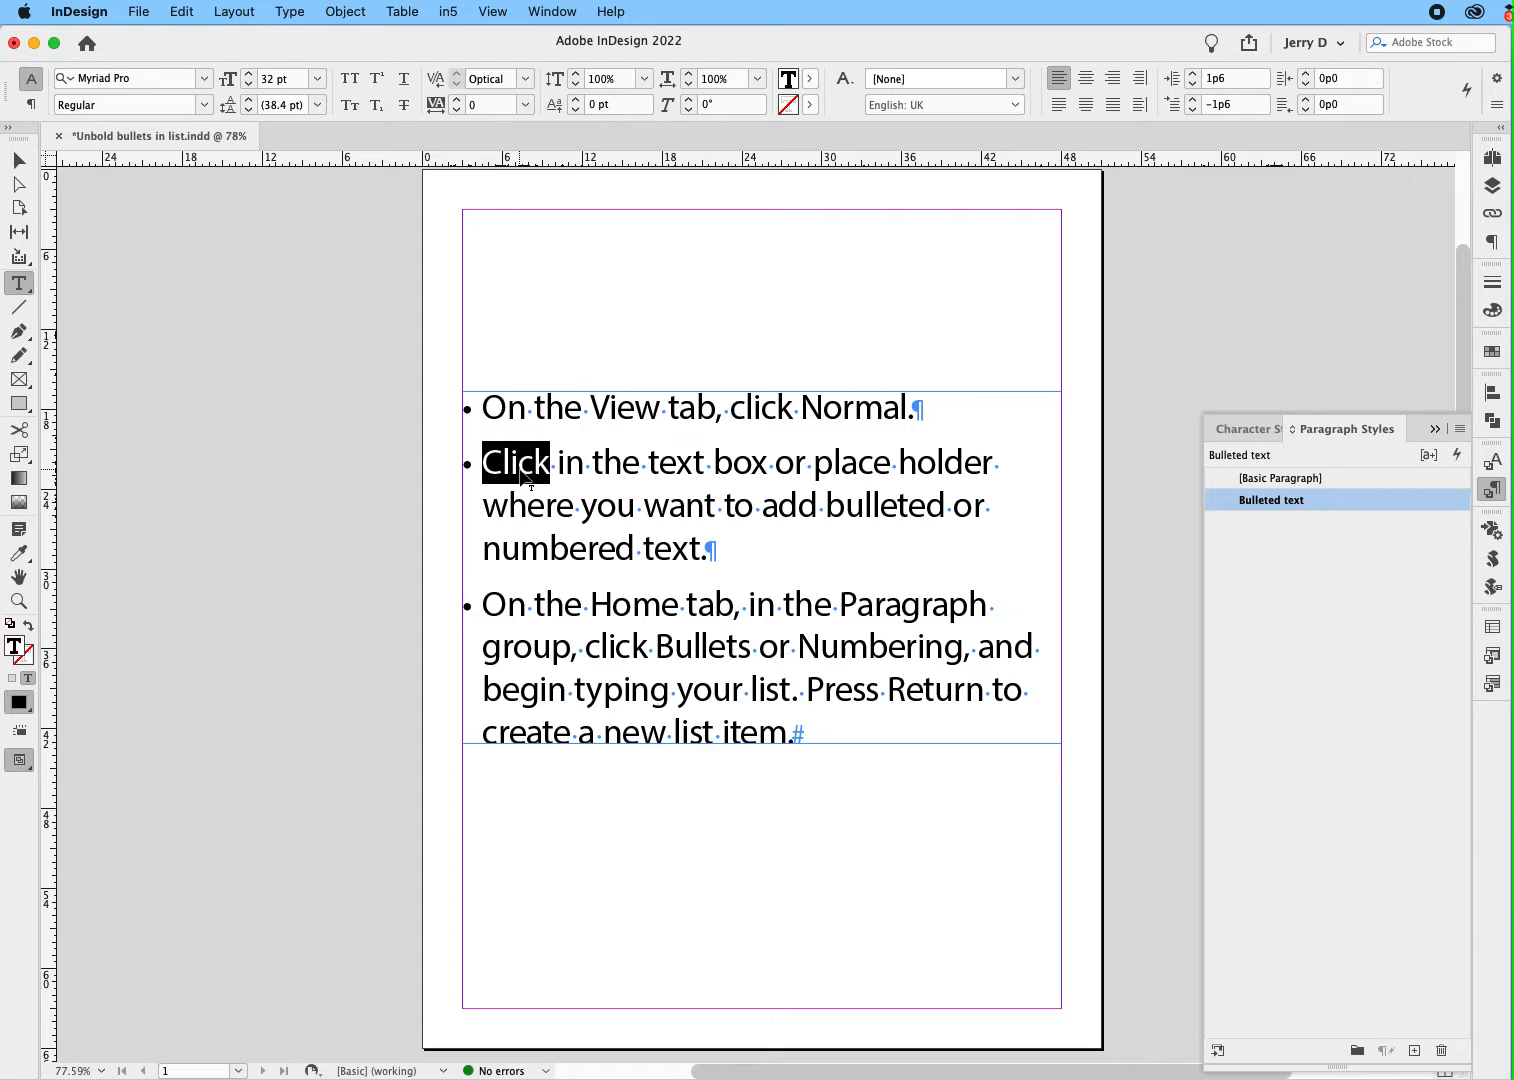
{"action": "mouse_move", "coordinate": [1370, 228]}
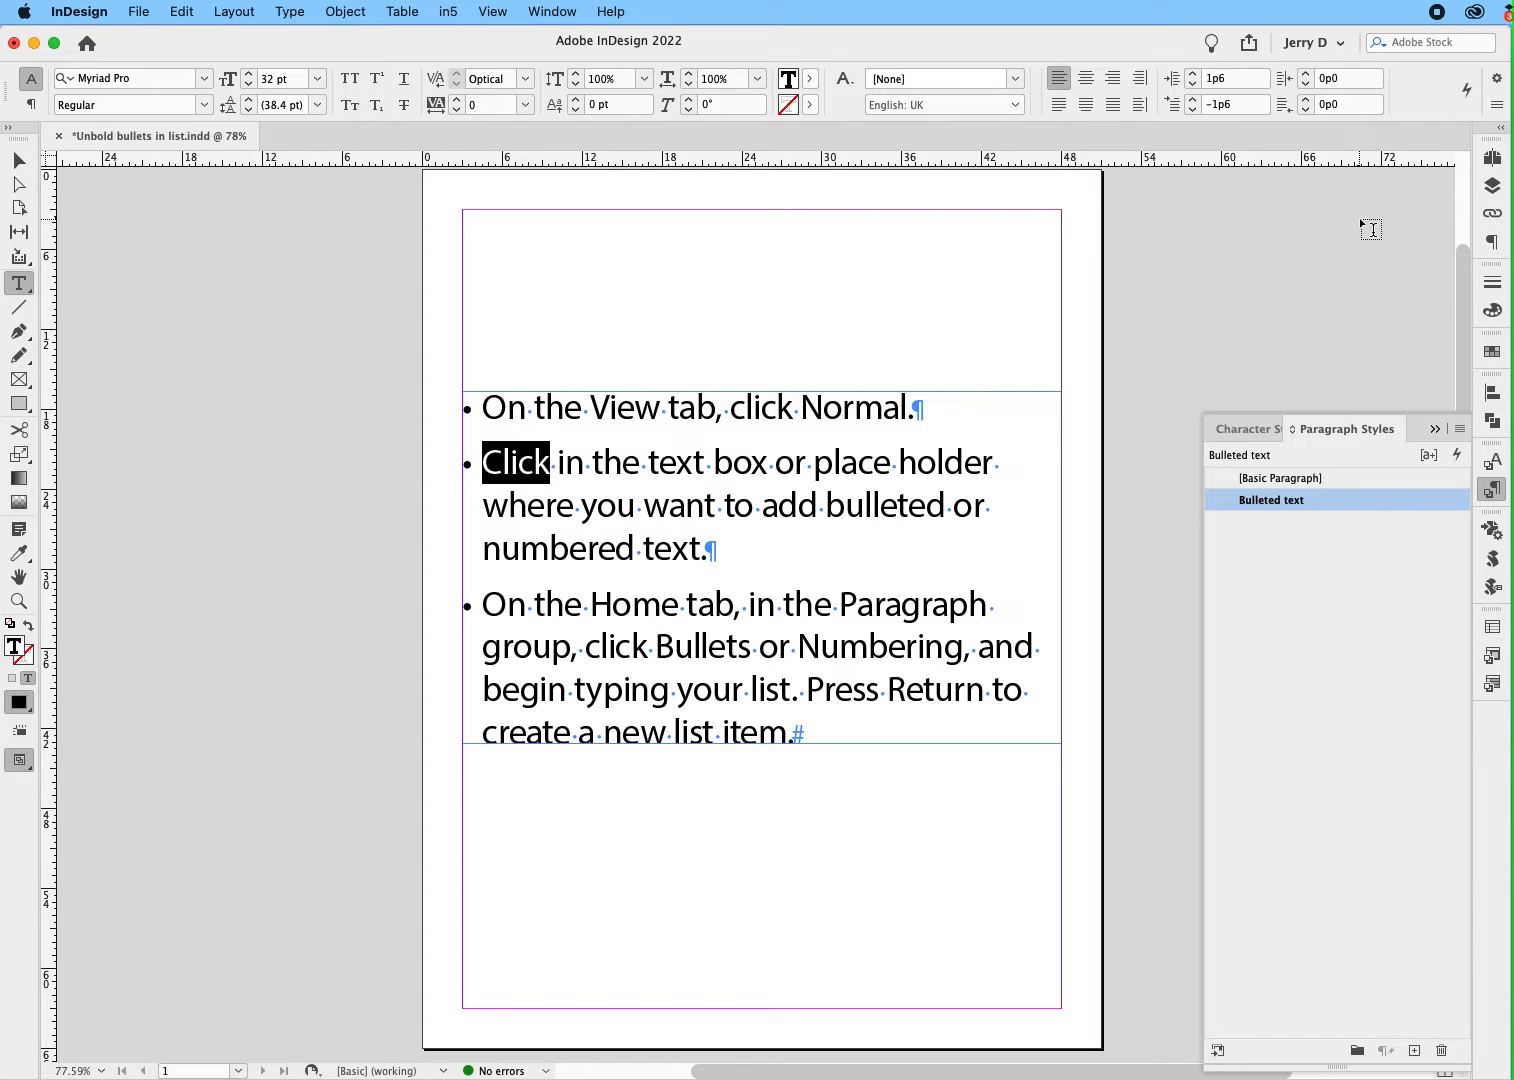
{"action": "mouse_move", "coordinate": [1324, 362]}
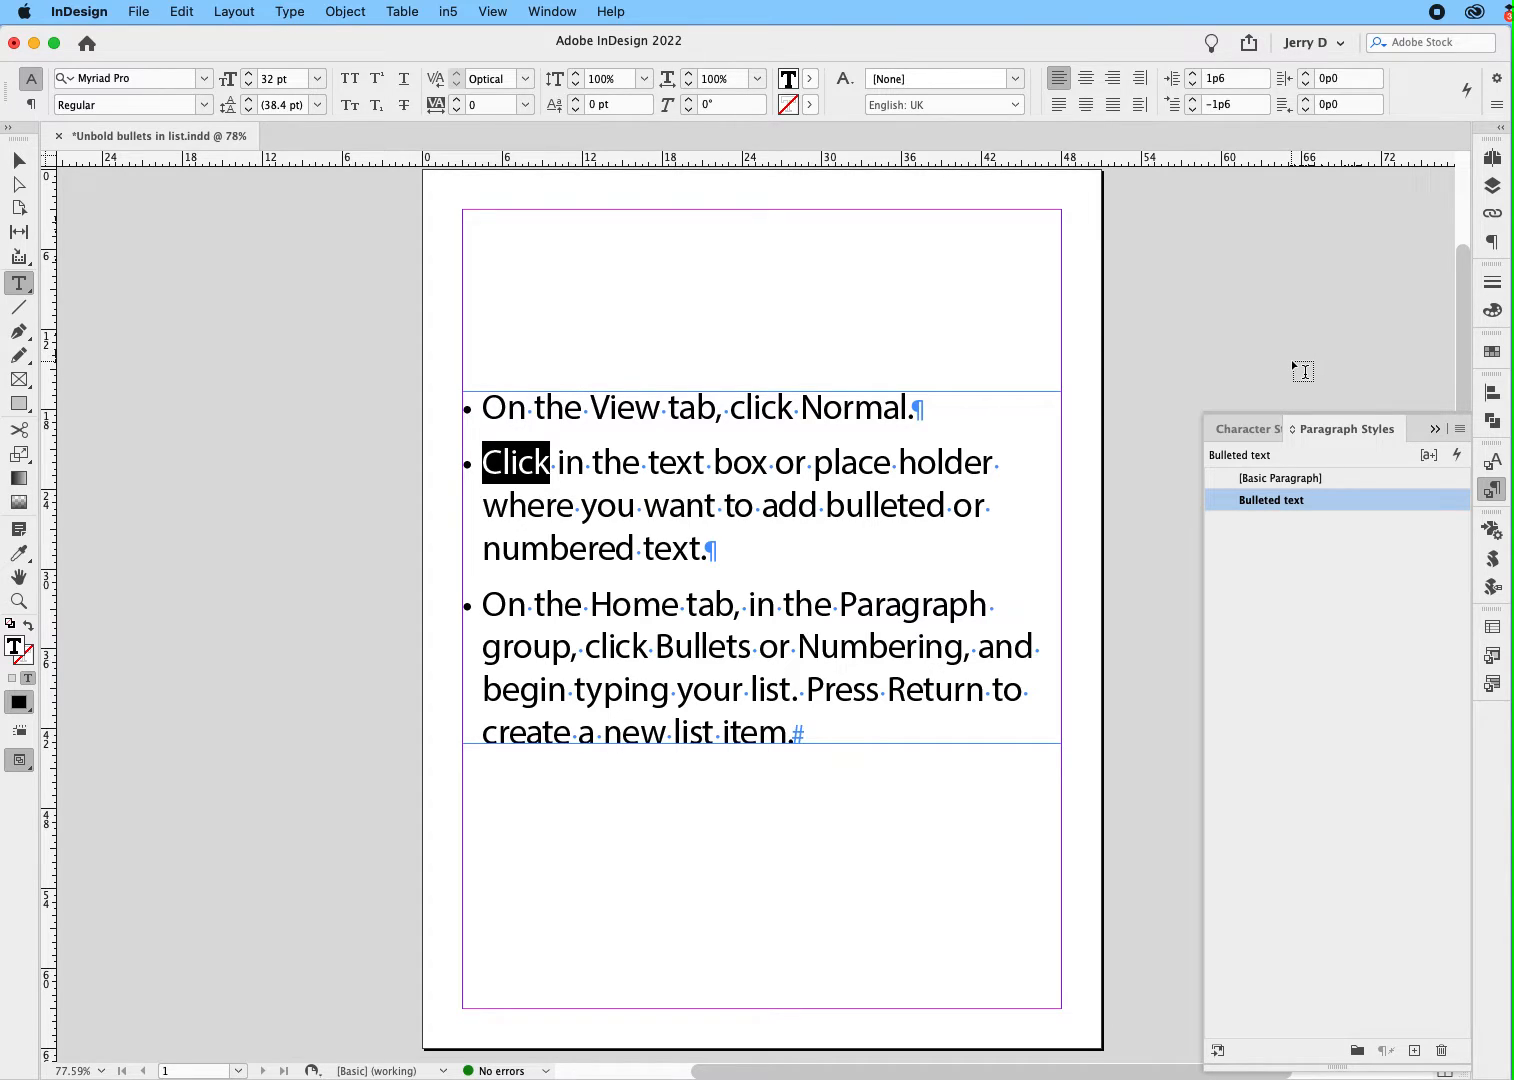
{"action": "mouse_move", "coordinate": [1116, 460]}
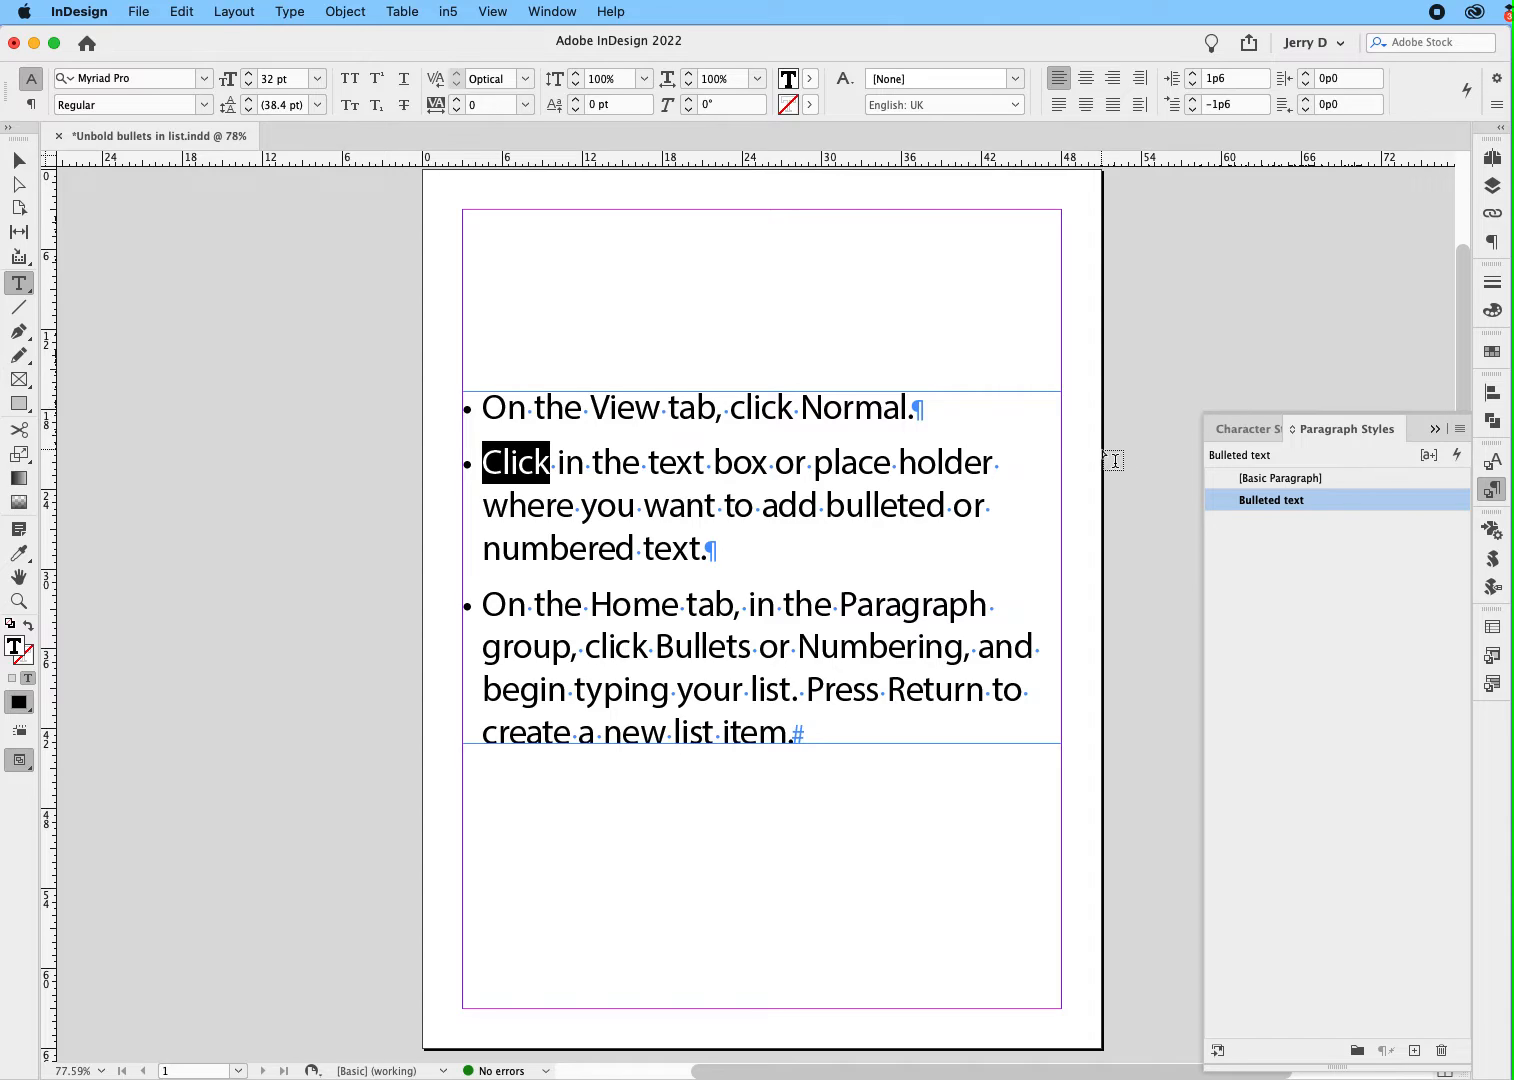
{"action": "mouse_move", "coordinate": [1256, 448]}
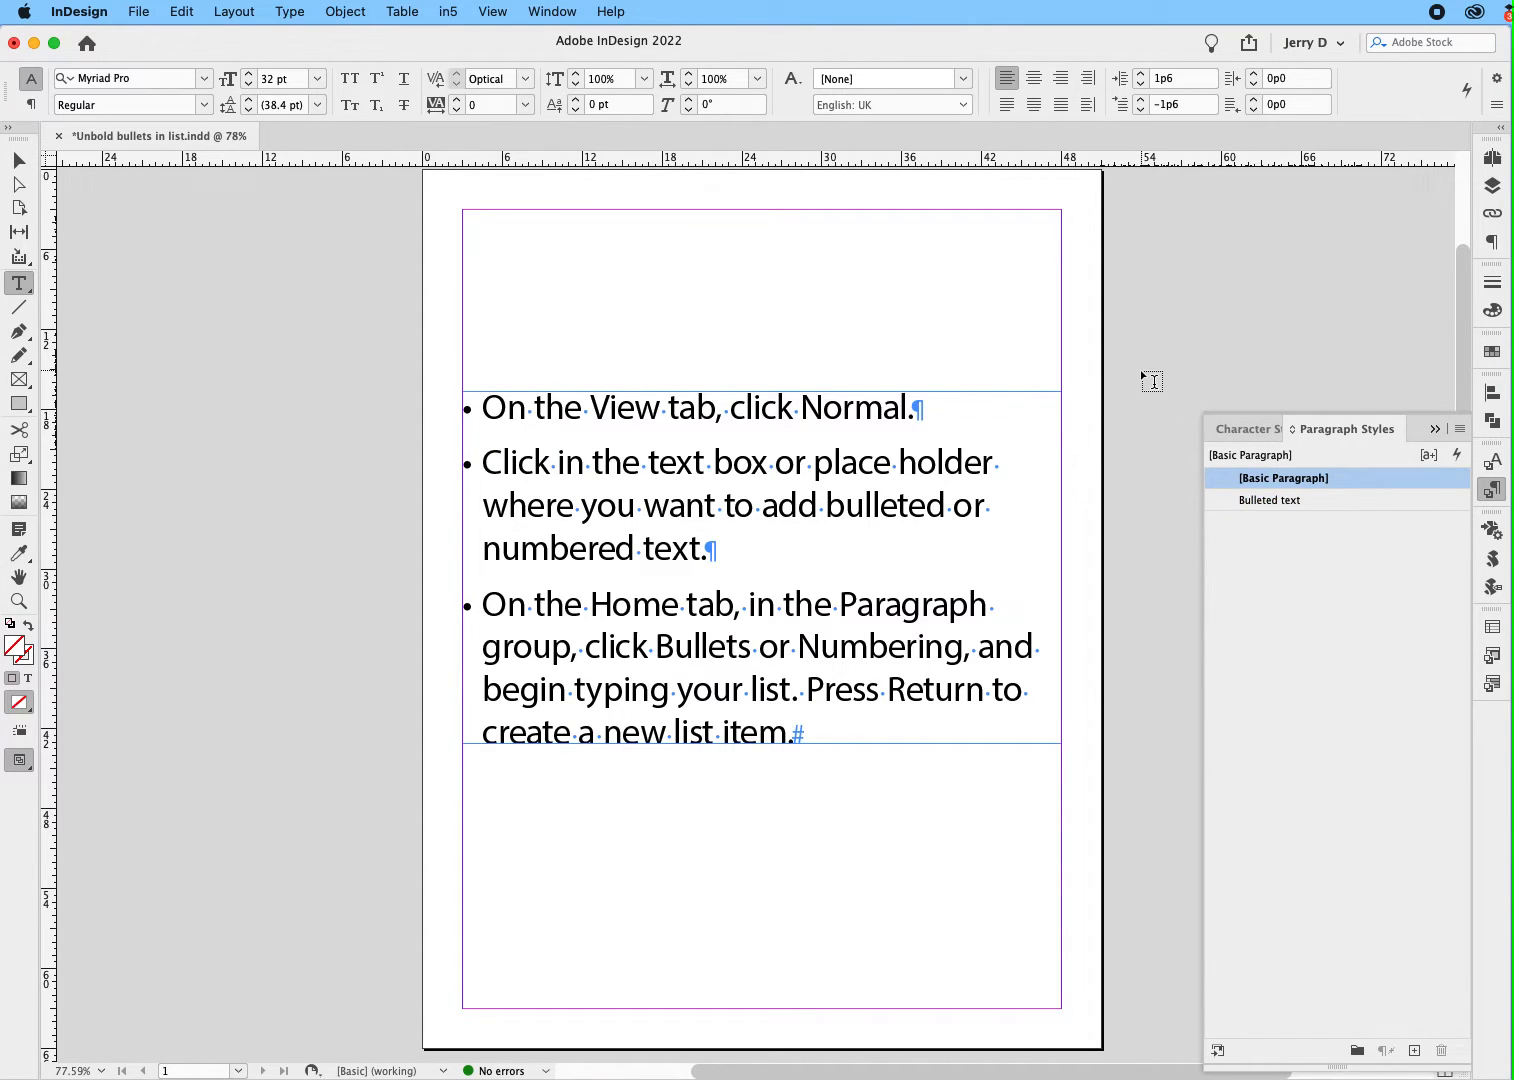
Create a character style named Regular Bullet with Font Style Regular
{"action": "left_click", "coordinate": [1252, 428]}
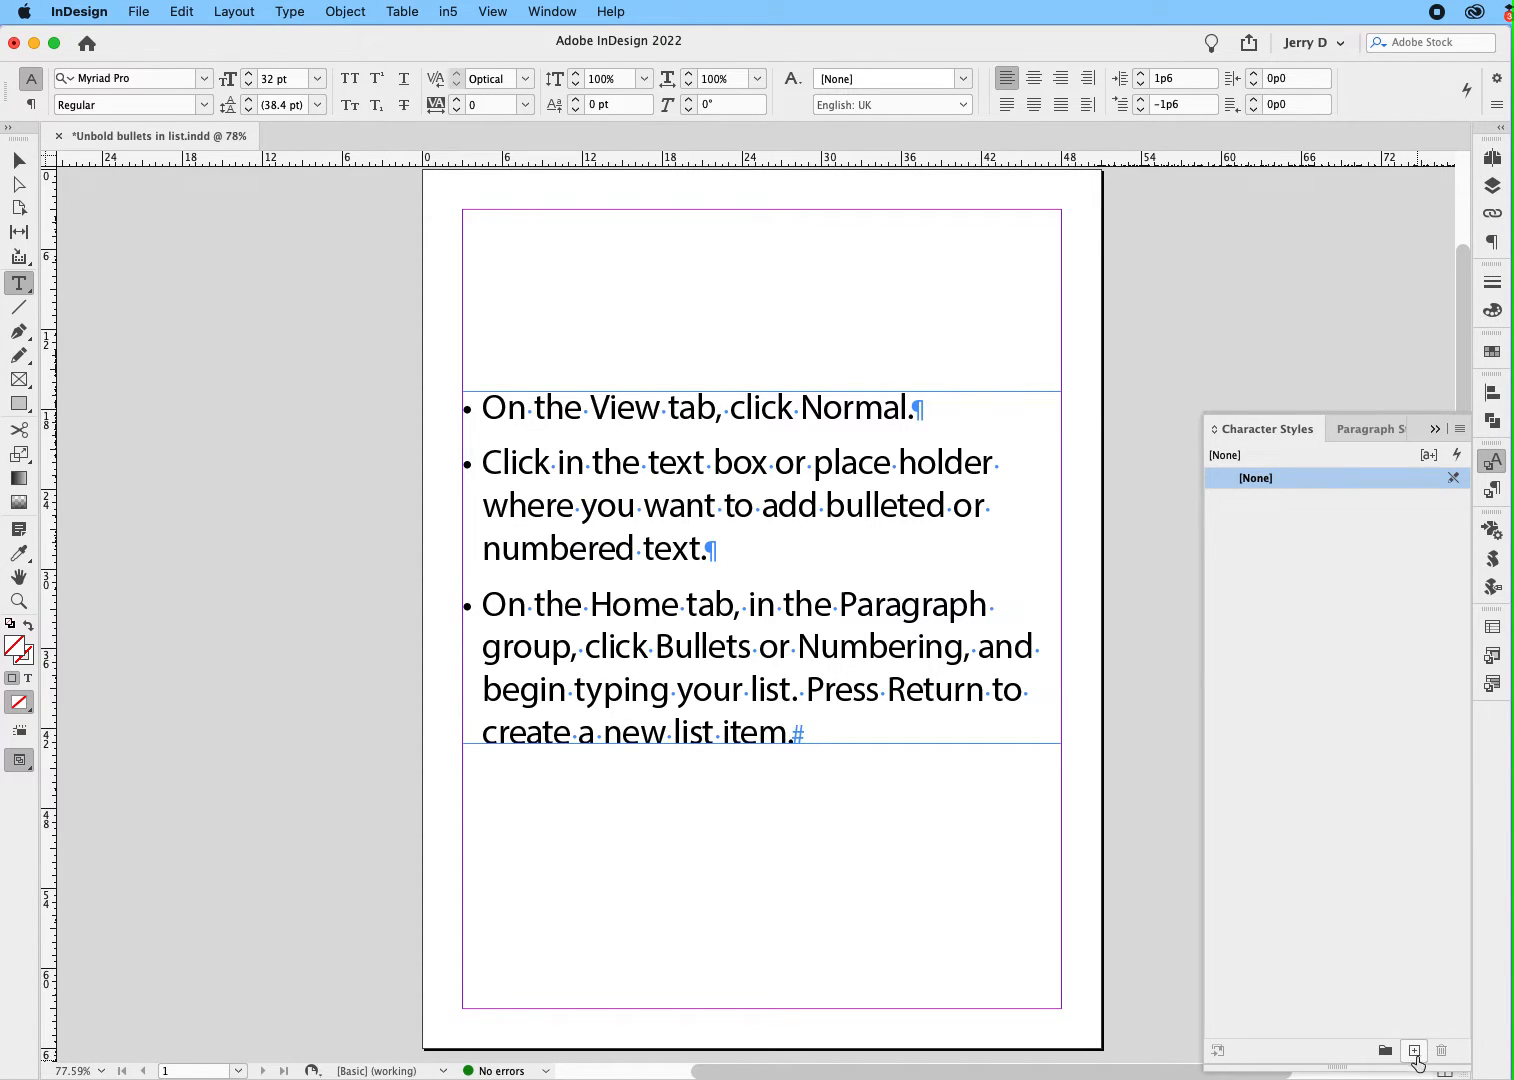
{"action": "left_click", "coordinate": [1414, 1050]}
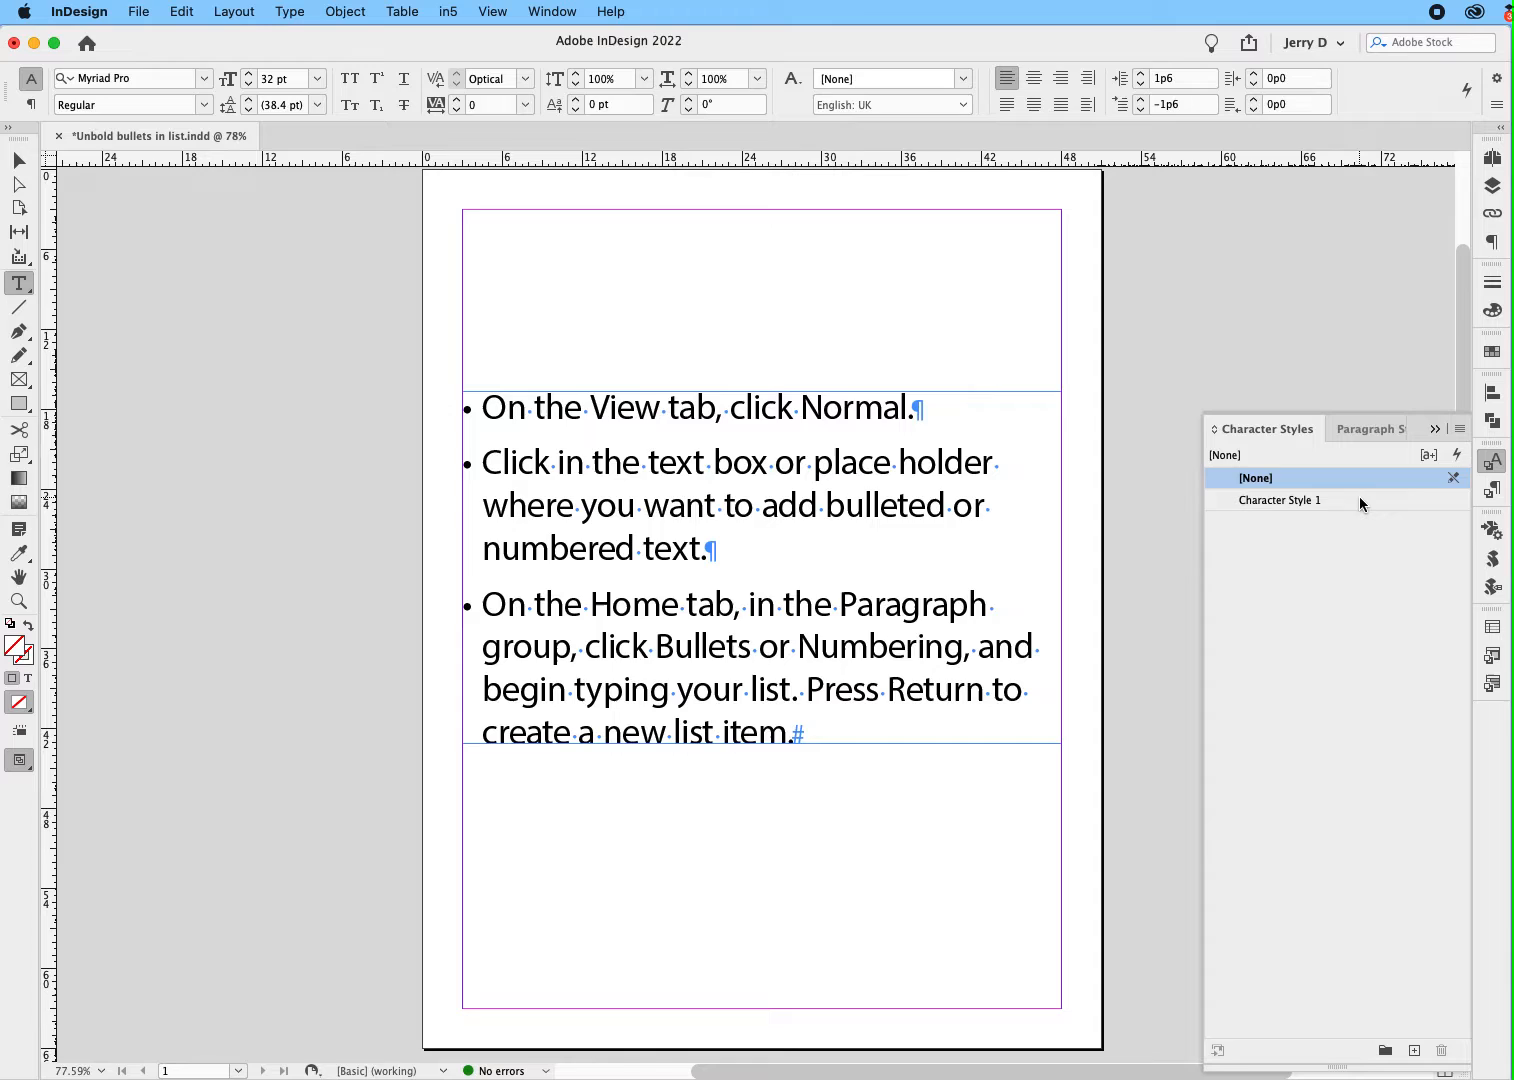
{"action": "double_click", "coordinate": [1280, 500]}
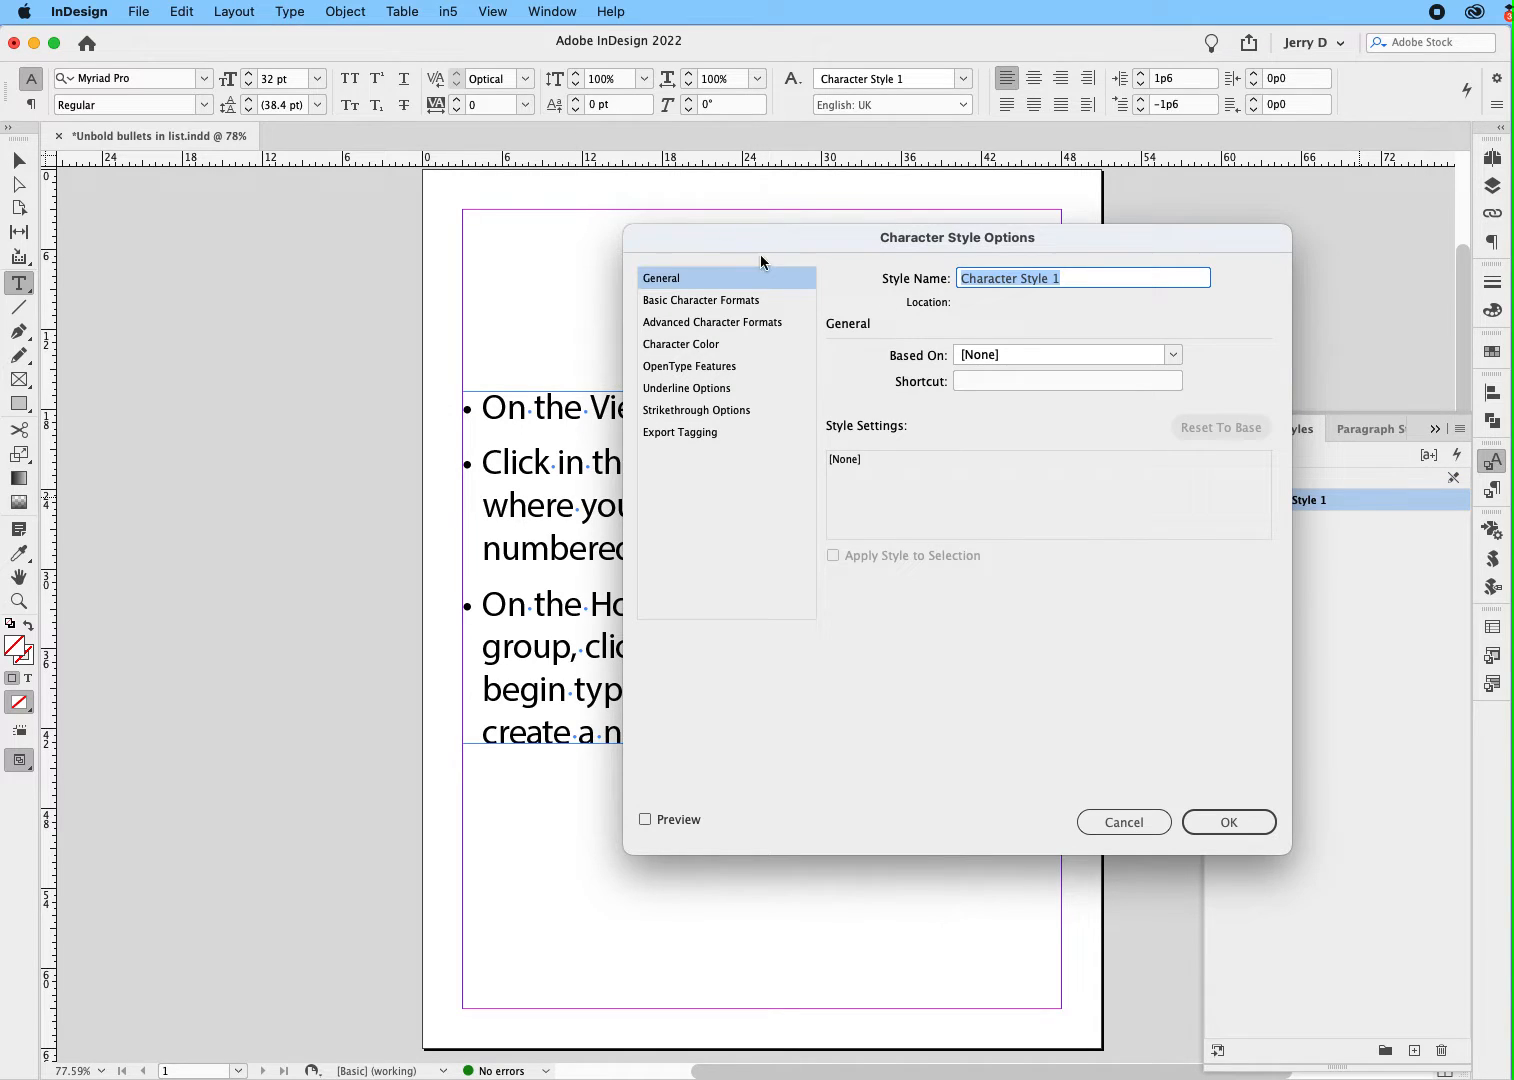
{"action": "left_click", "coordinate": [702, 300]}
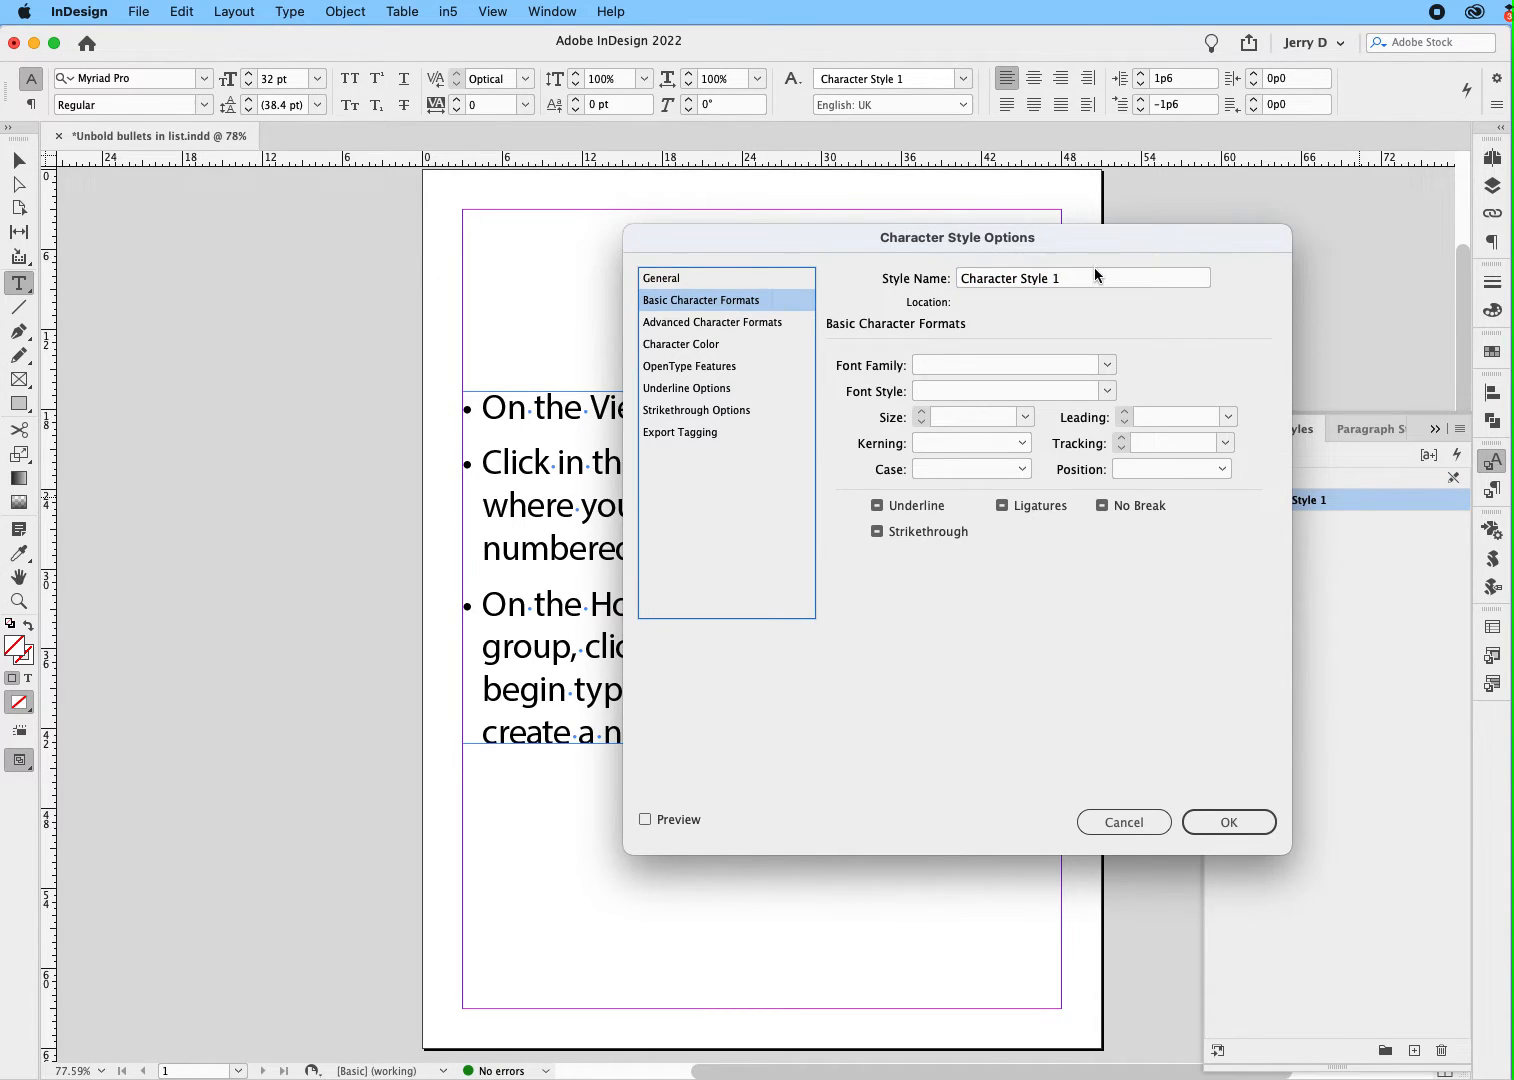
{"action": "left_click", "coordinate": [1082, 278]}
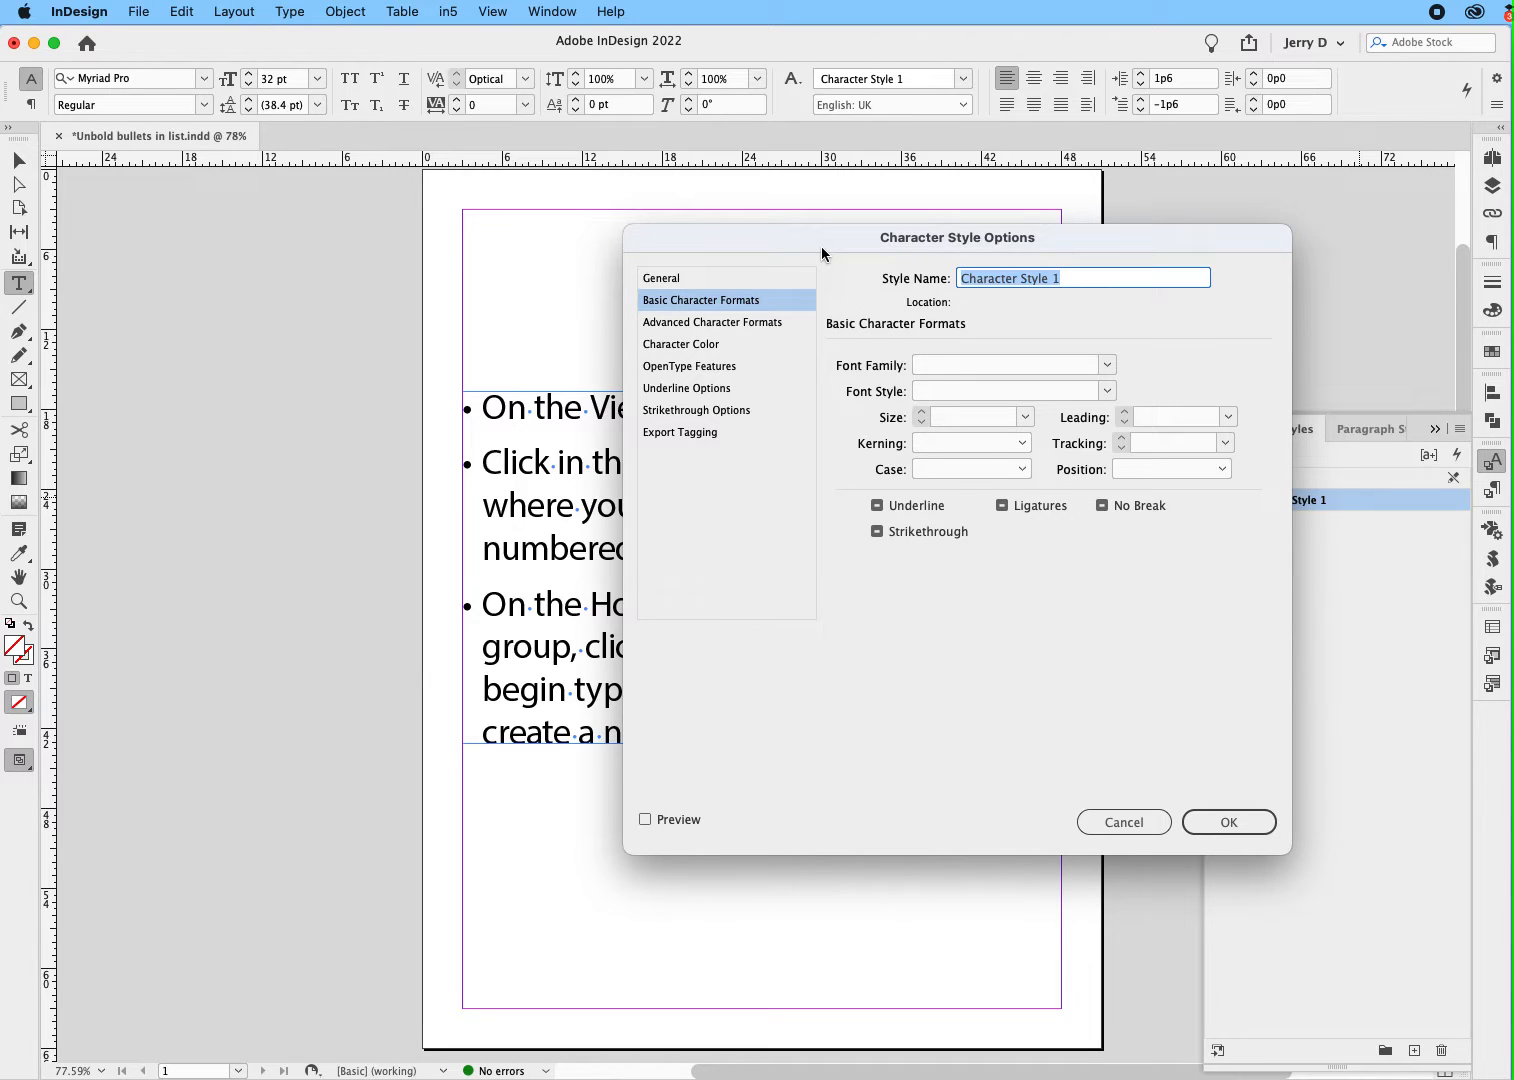
{"action": "type", "text": "Regular"}
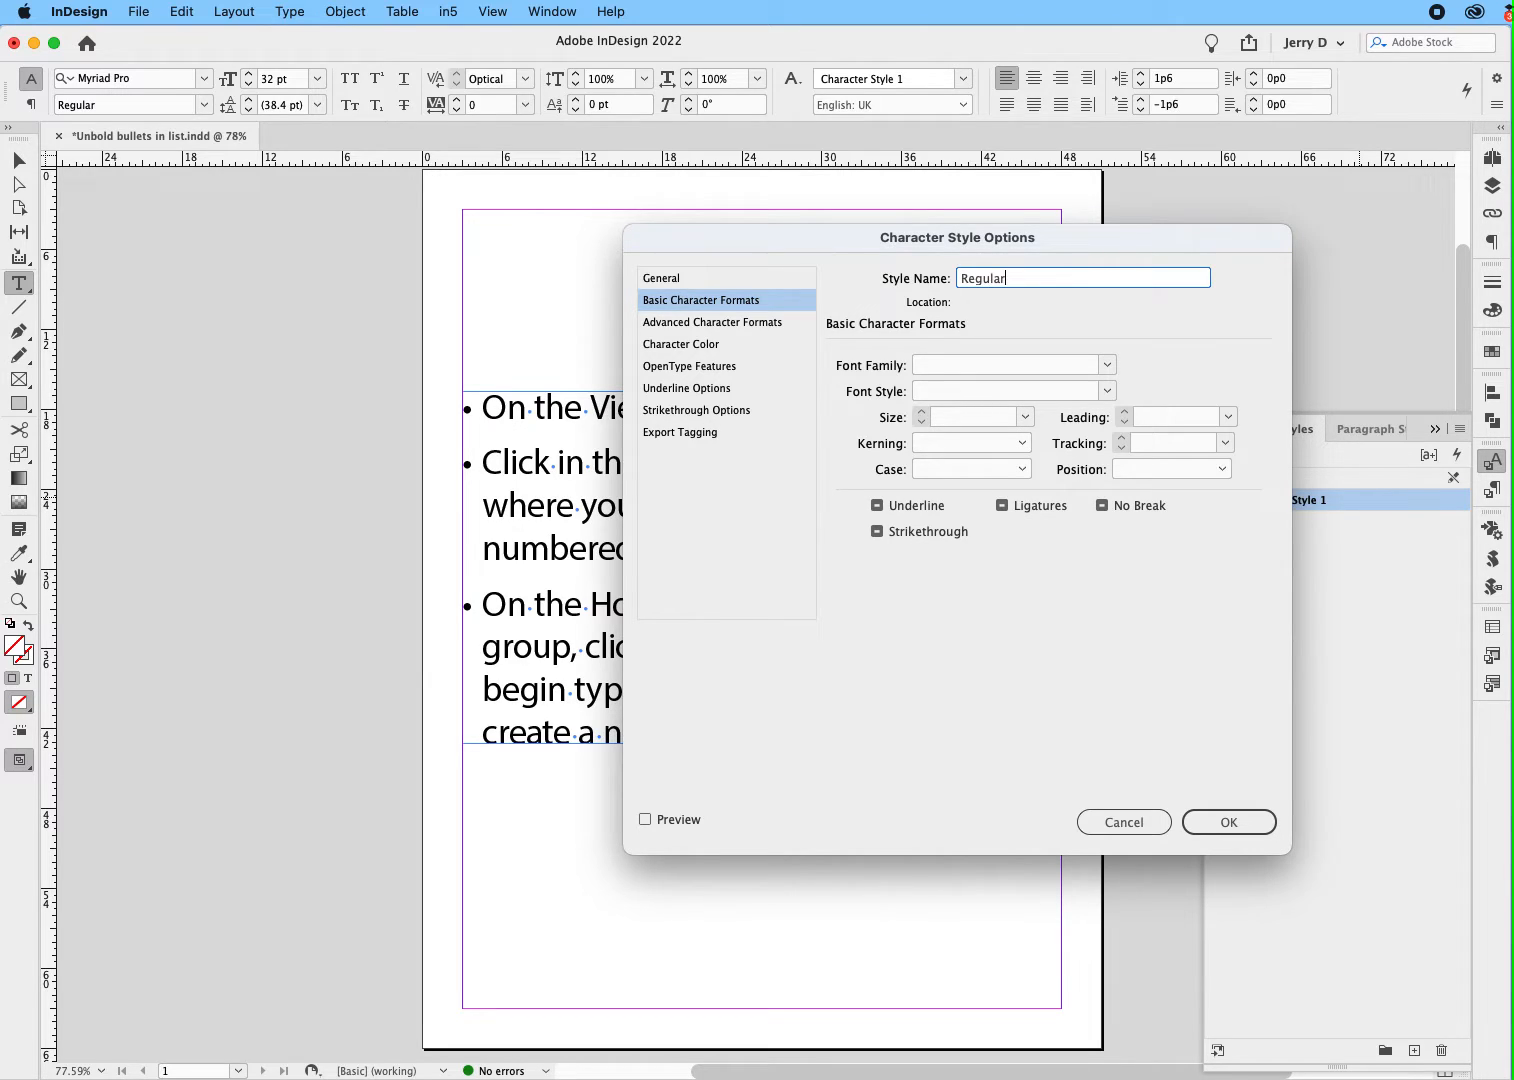
{"action": "type", "text": "Bullet"}
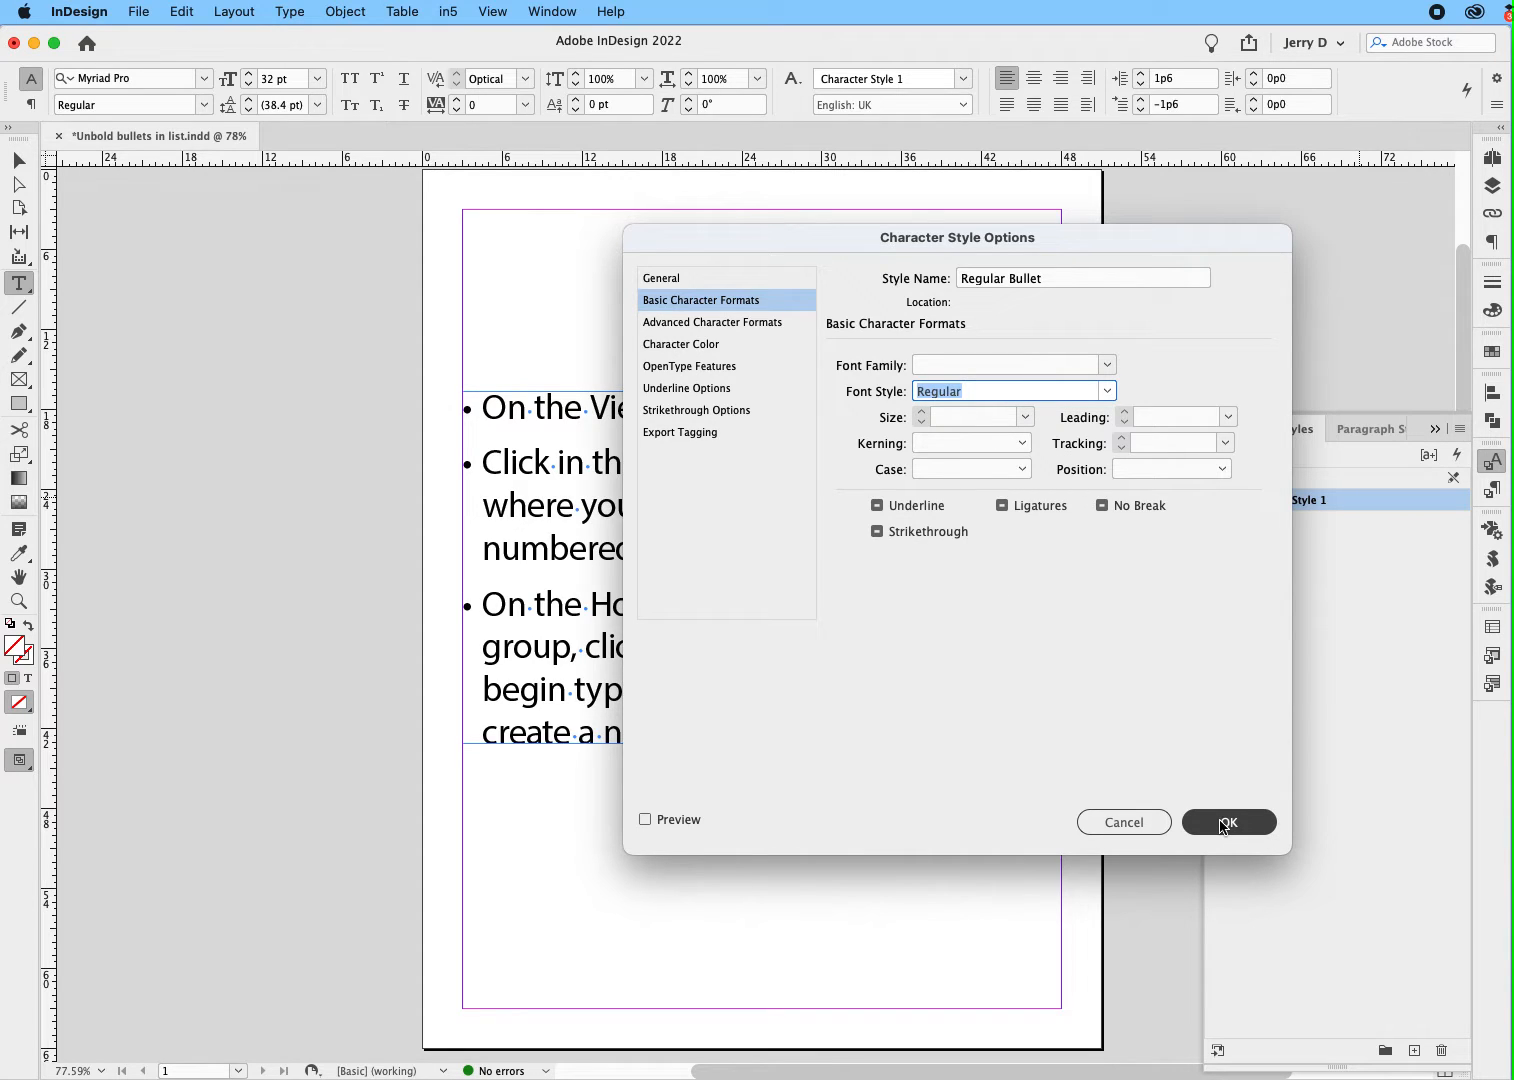
{"action": "left_click", "coordinate": [1228, 820]}
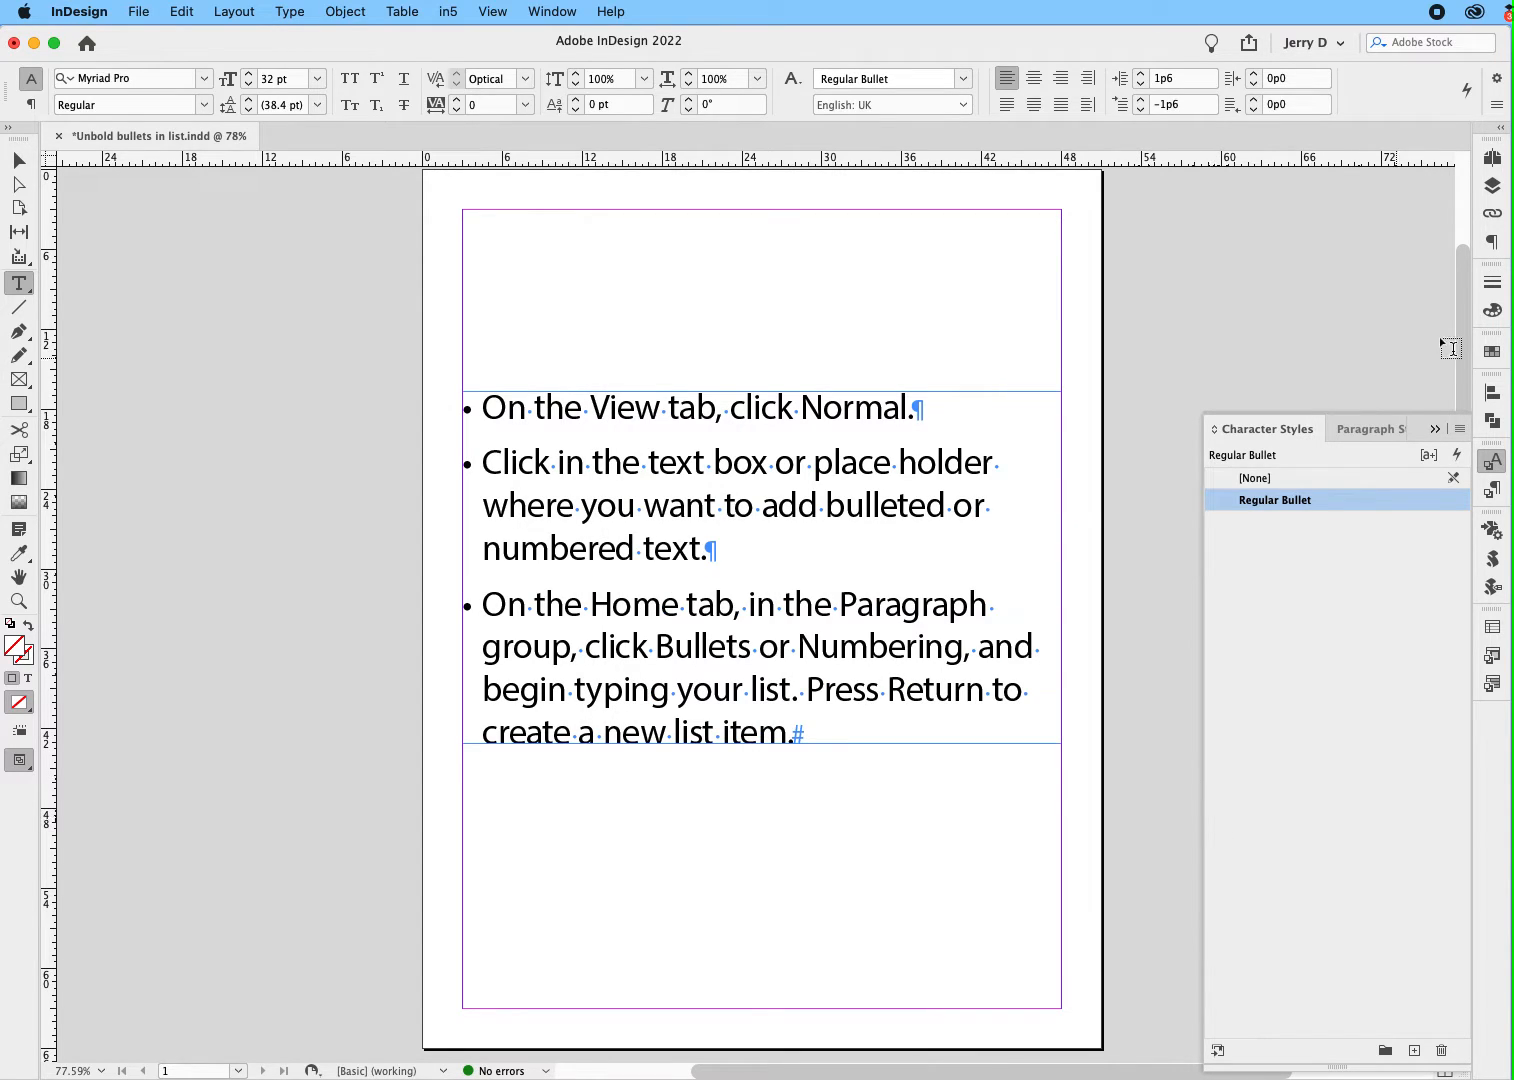
Bring up Paragraph Style Options for the Bulleted text style from the Paragraph Styles panel
{"action": "left_click", "coordinate": [1370, 428]}
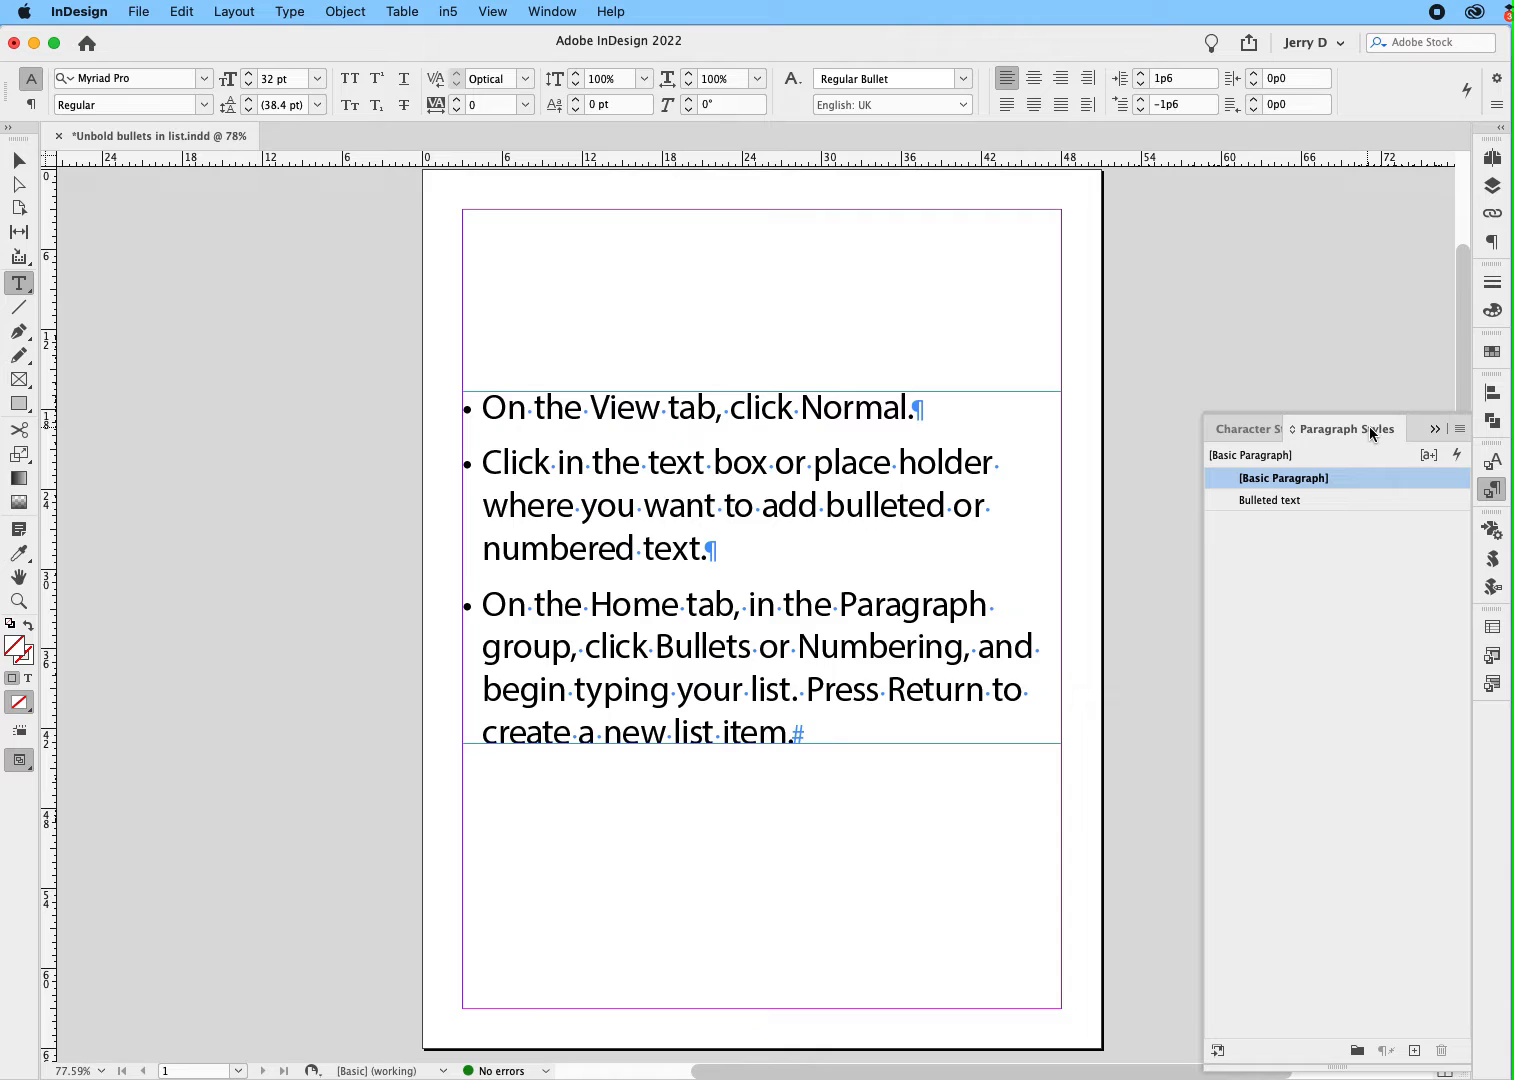
{"action": "mouse_move", "coordinate": [1354, 508]}
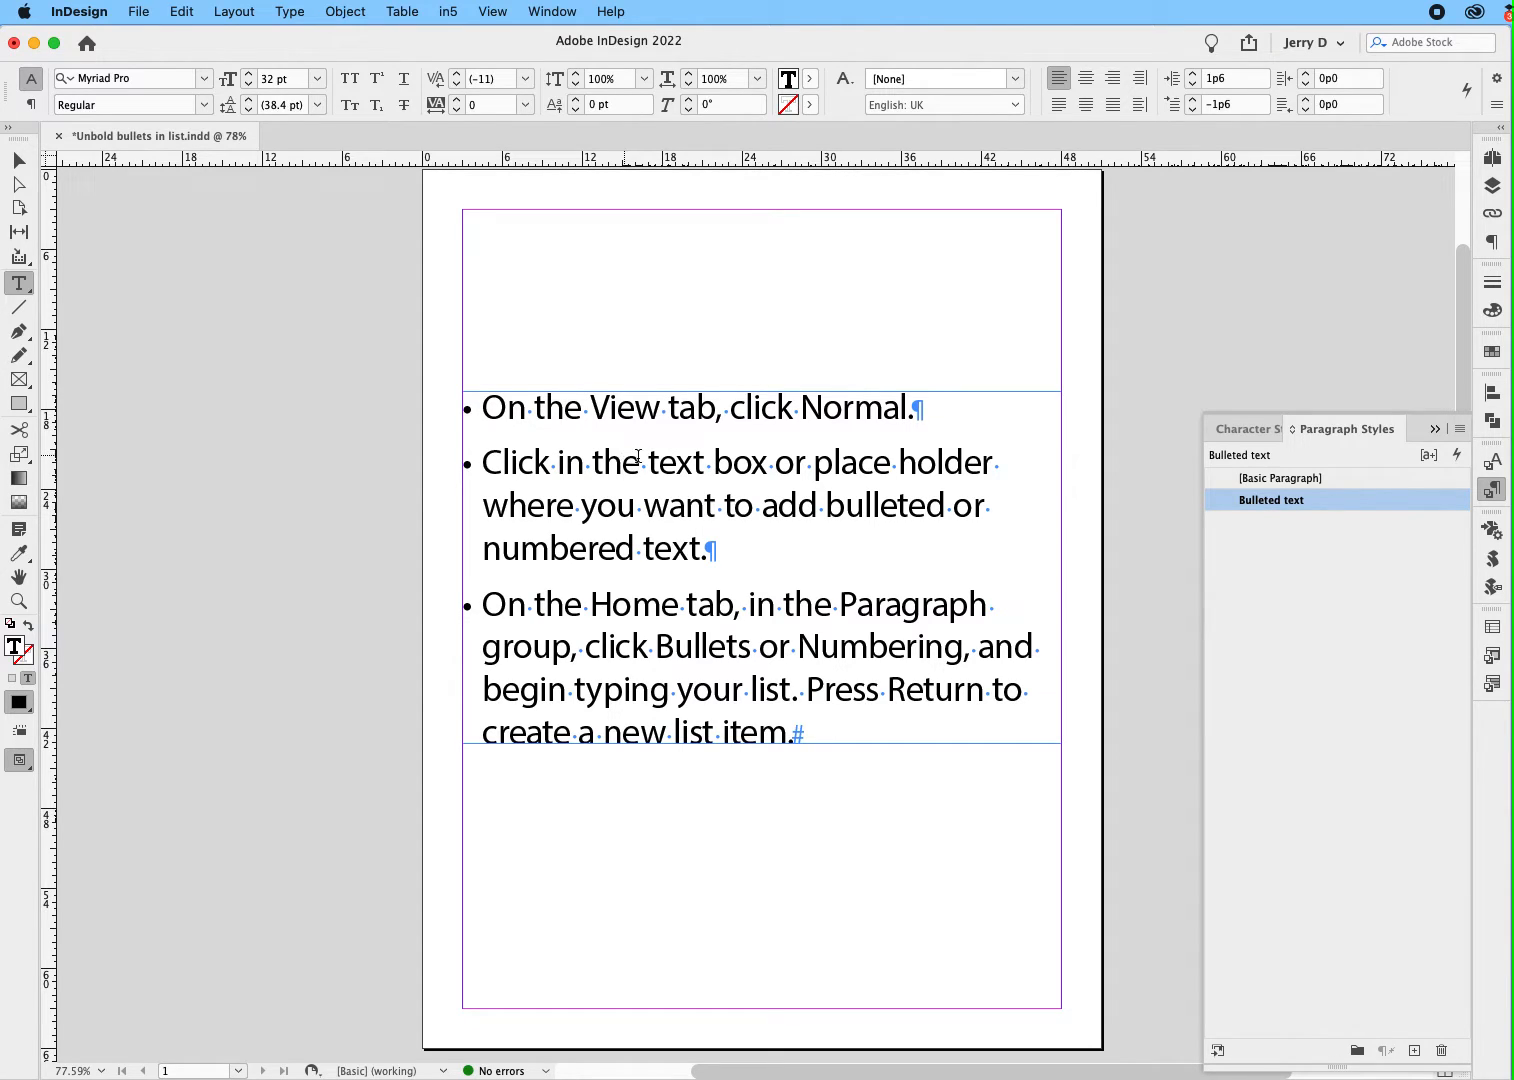
{"action": "left_click", "coordinate": [1284, 478]}
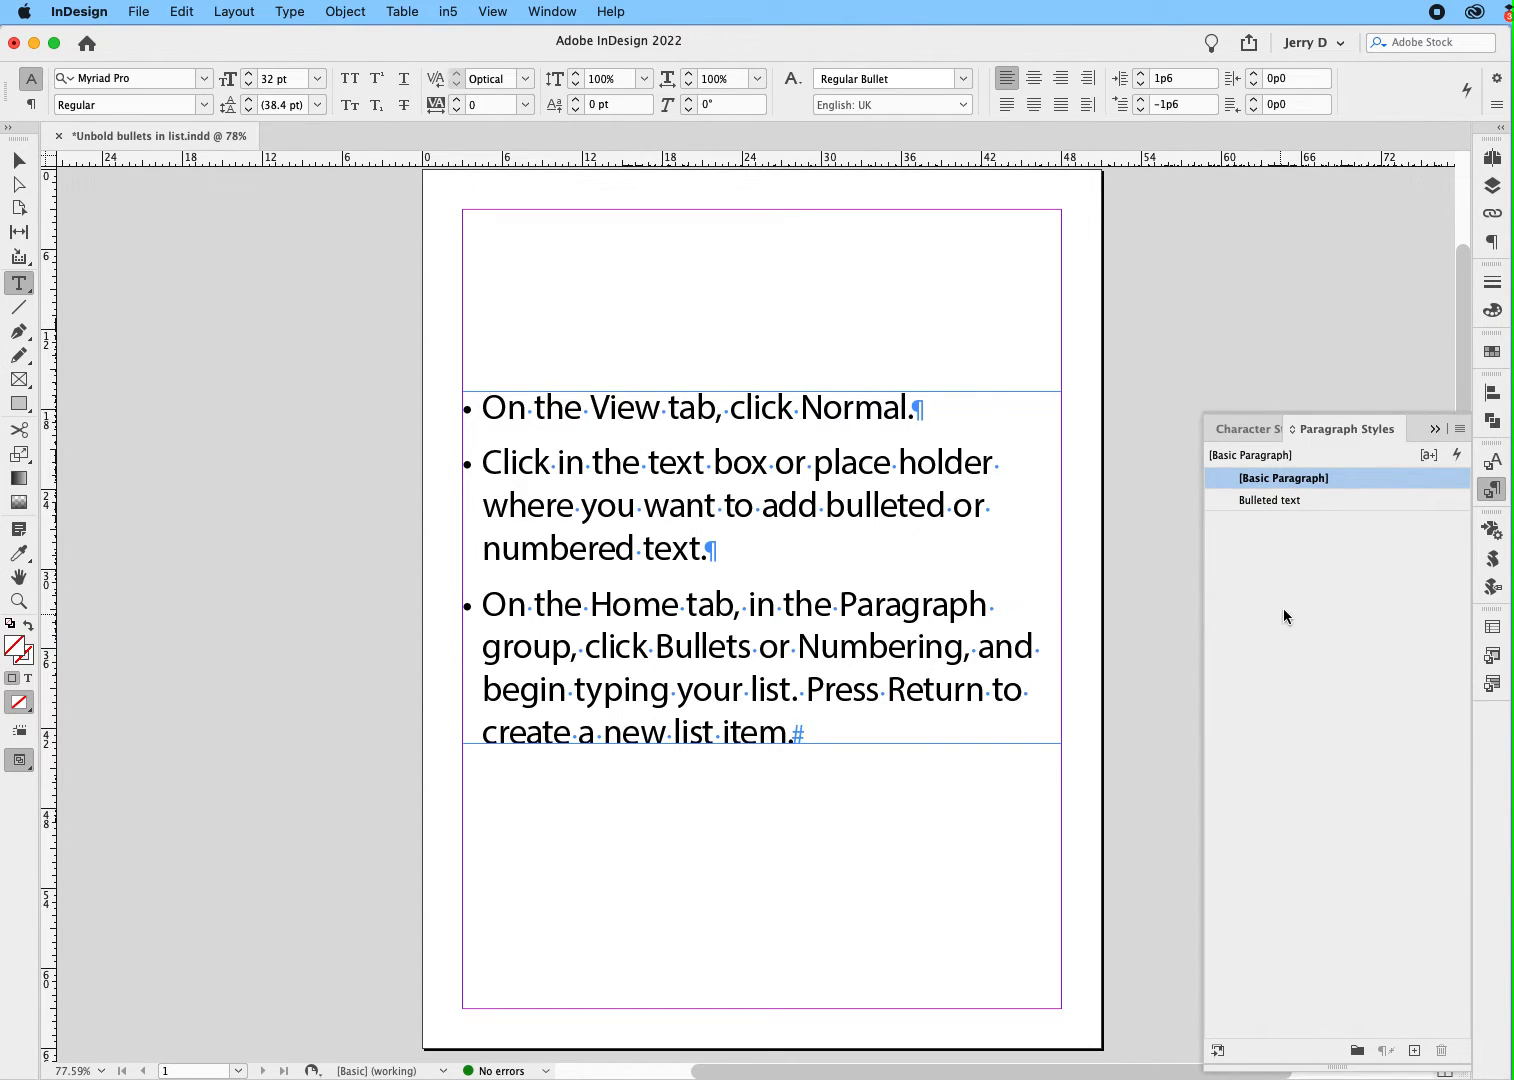
{"action": "double_click", "coordinate": [1270, 500]}
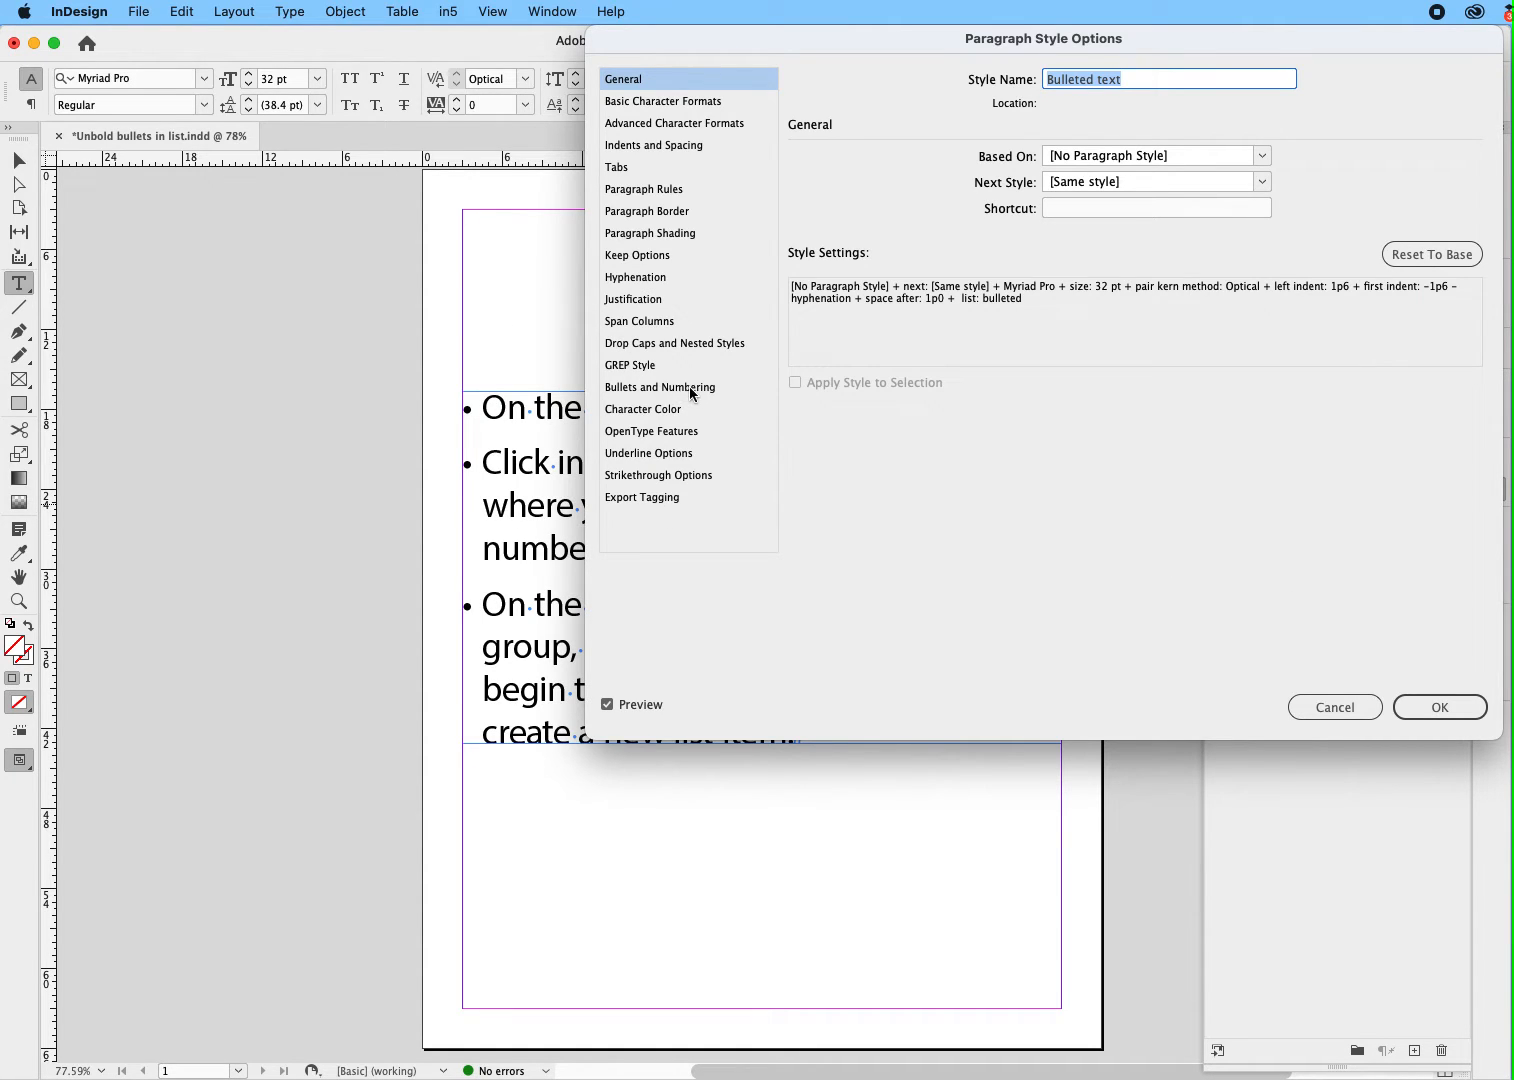
Set Bullets and Numbering character style to Regular Bullet and confirm
{"action": "left_click", "coordinate": [660, 388]}
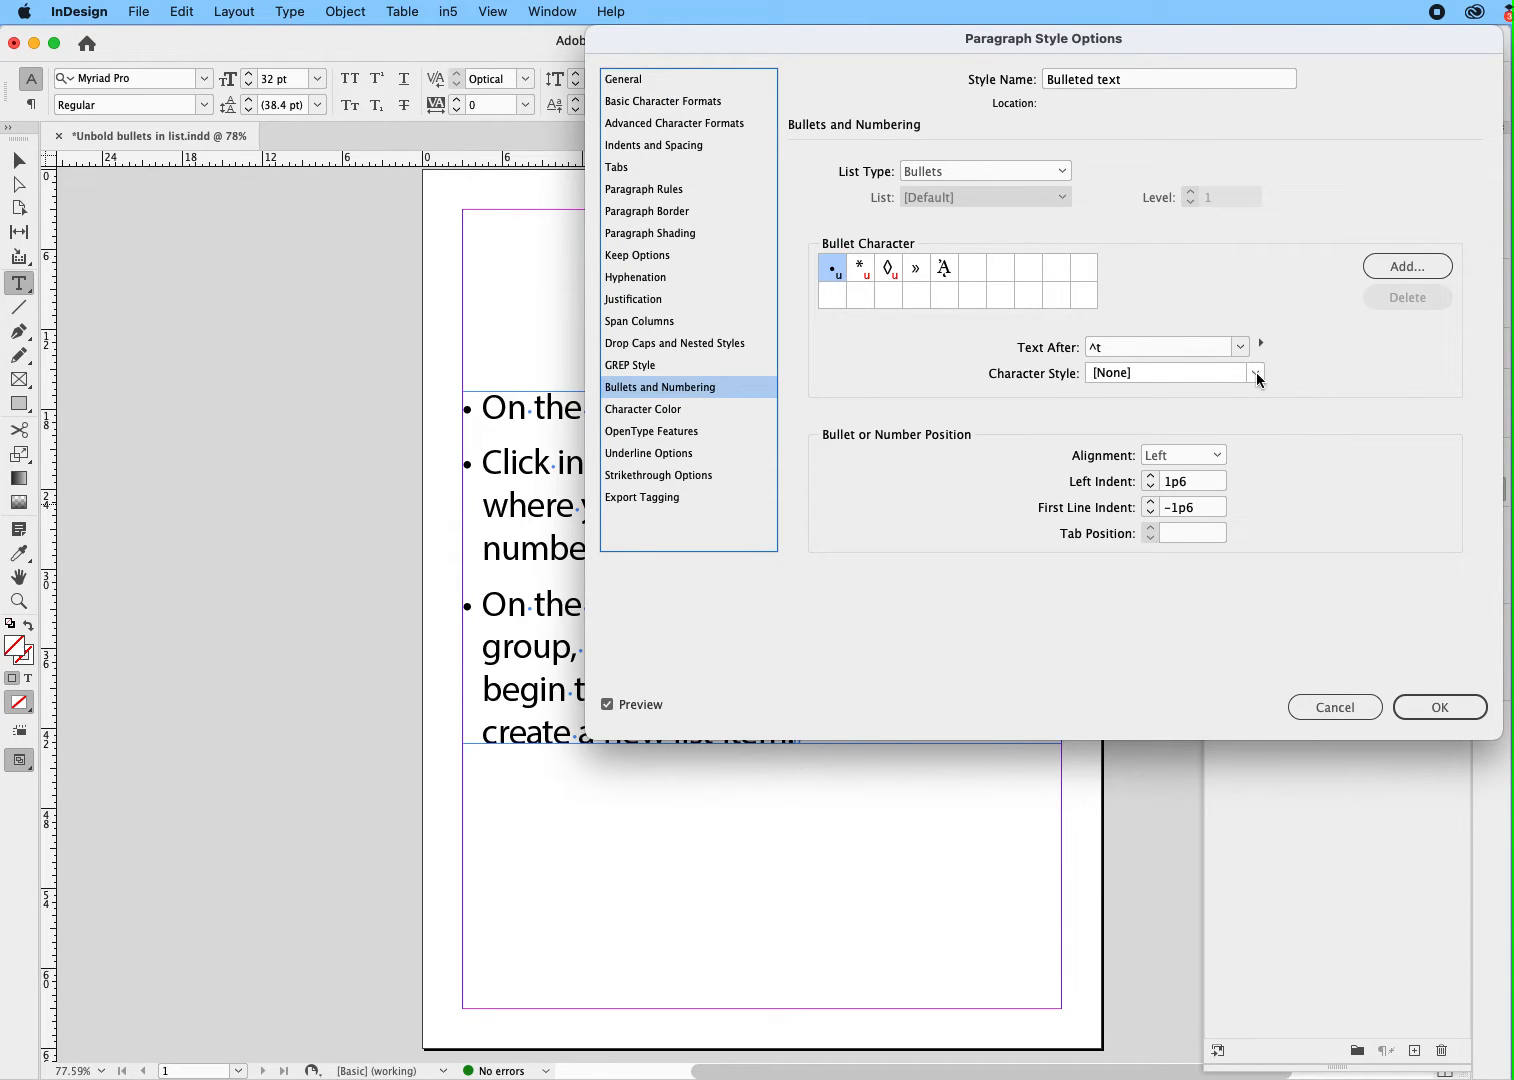
{"action": "left_click", "coordinate": [1256, 372]}
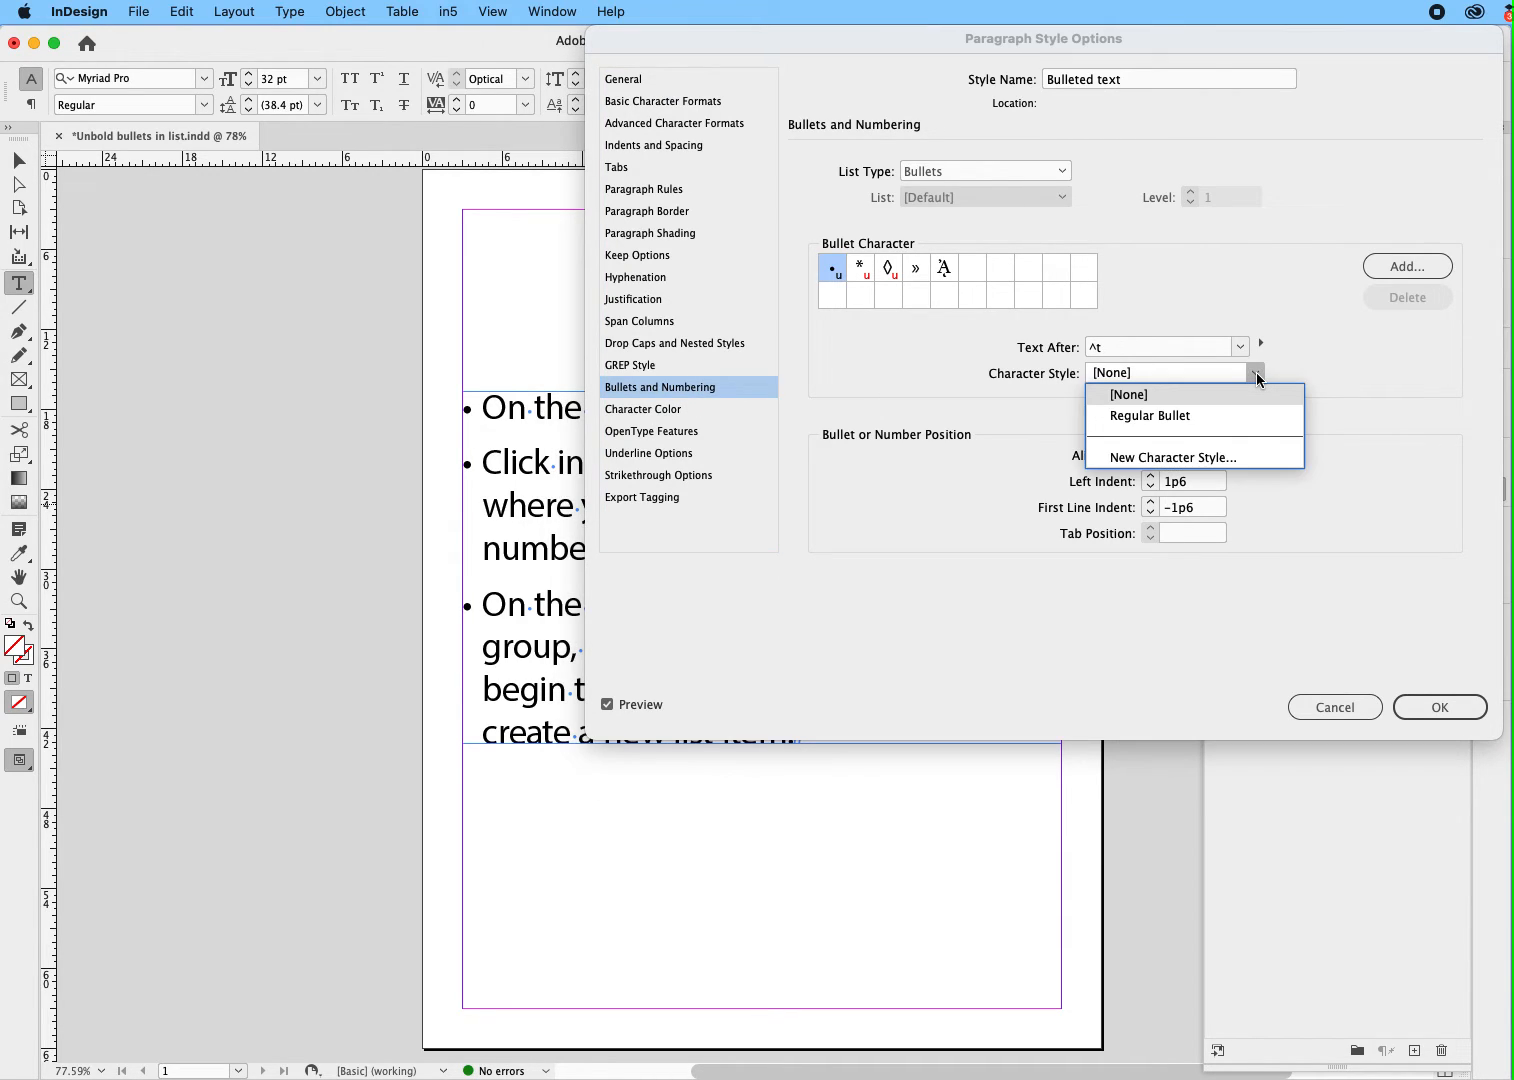
{"action": "left_click", "coordinate": [1148, 416]}
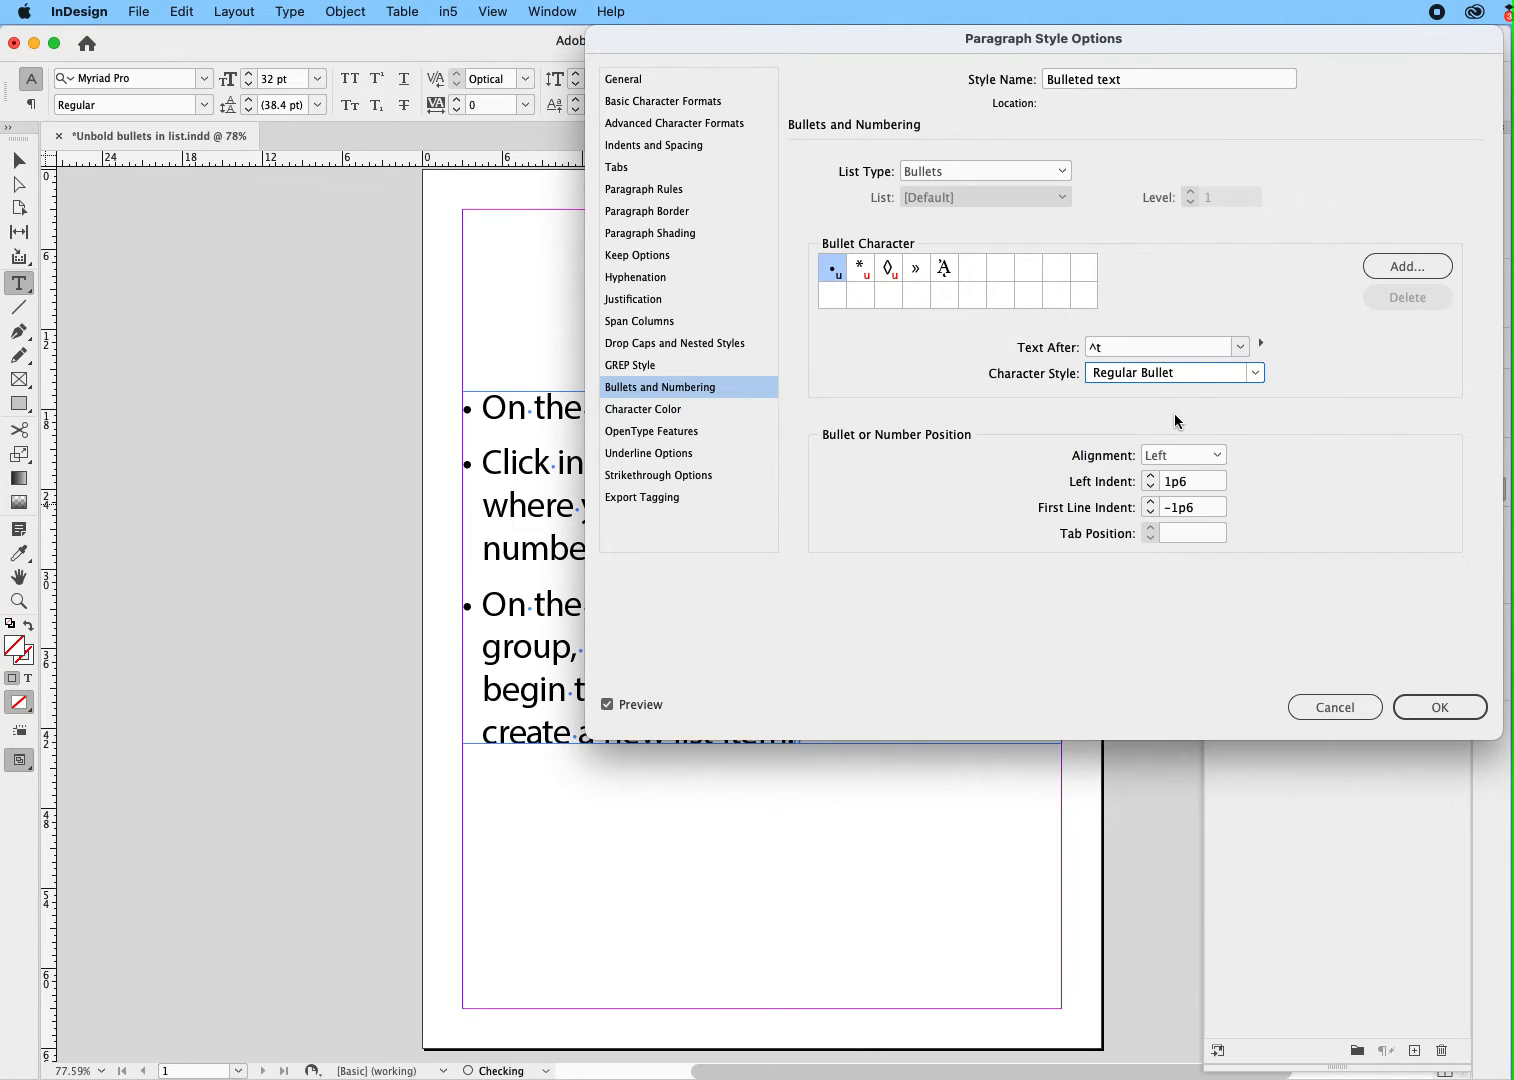
{"action": "left_click", "coordinate": [1438, 708]}
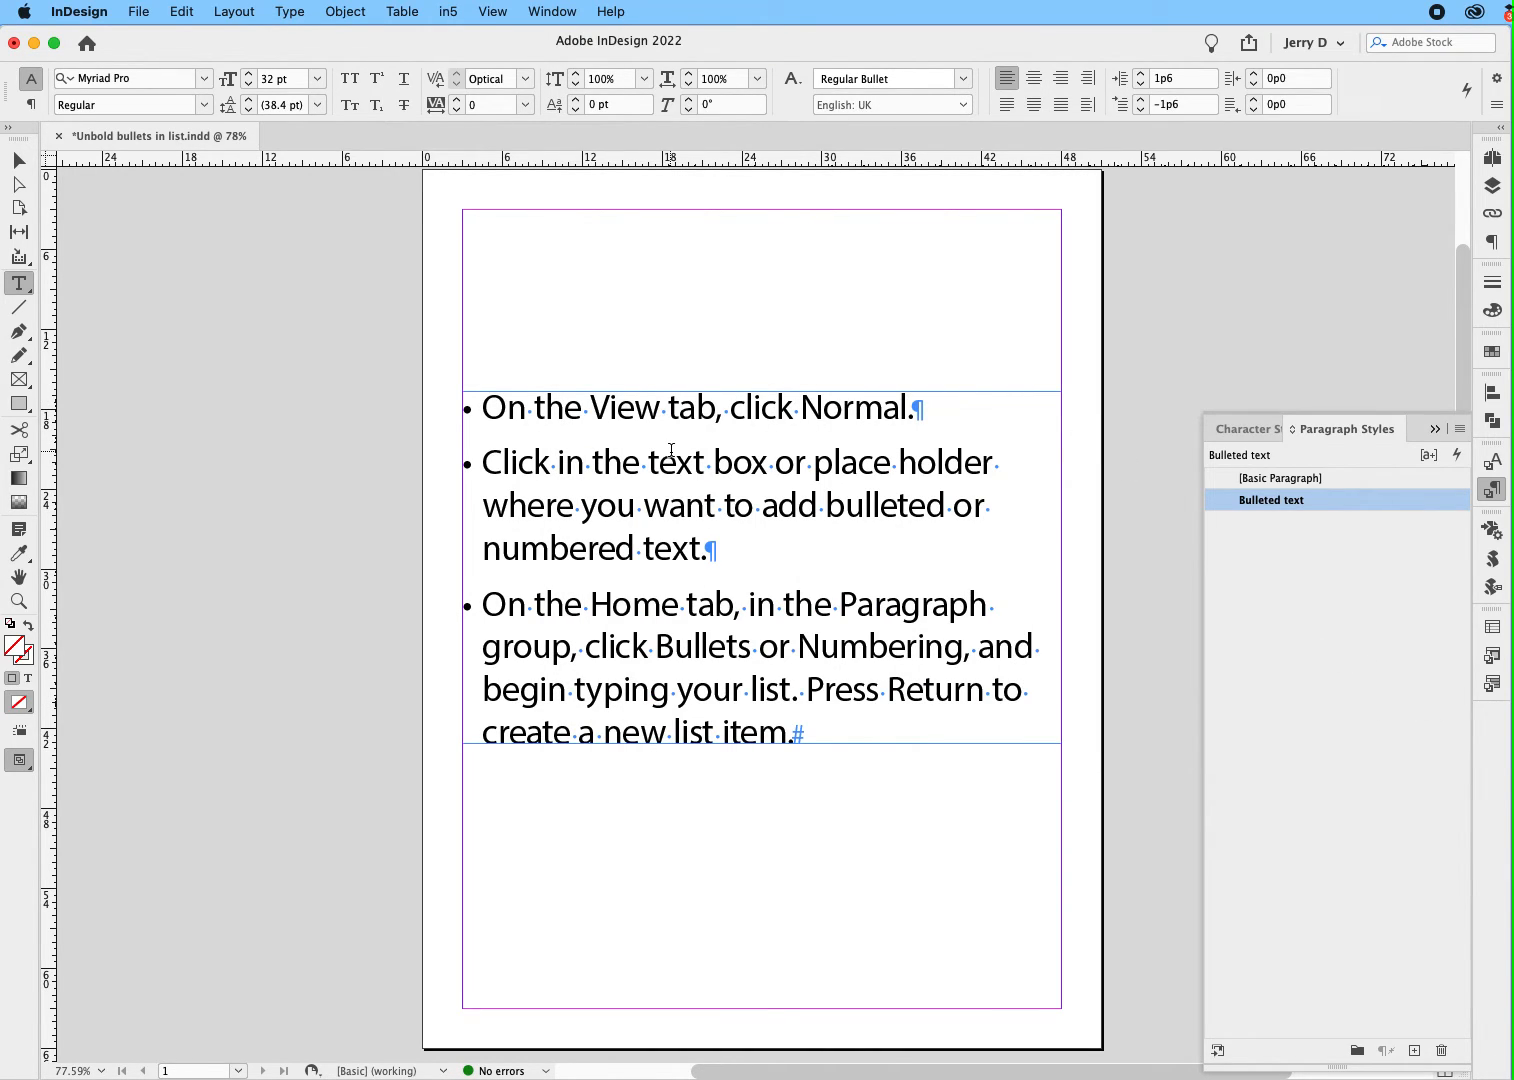
Select the word Click in the second bullet item to verify the bullet stays regular
{"action": "double_click", "coordinate": [514, 462]}
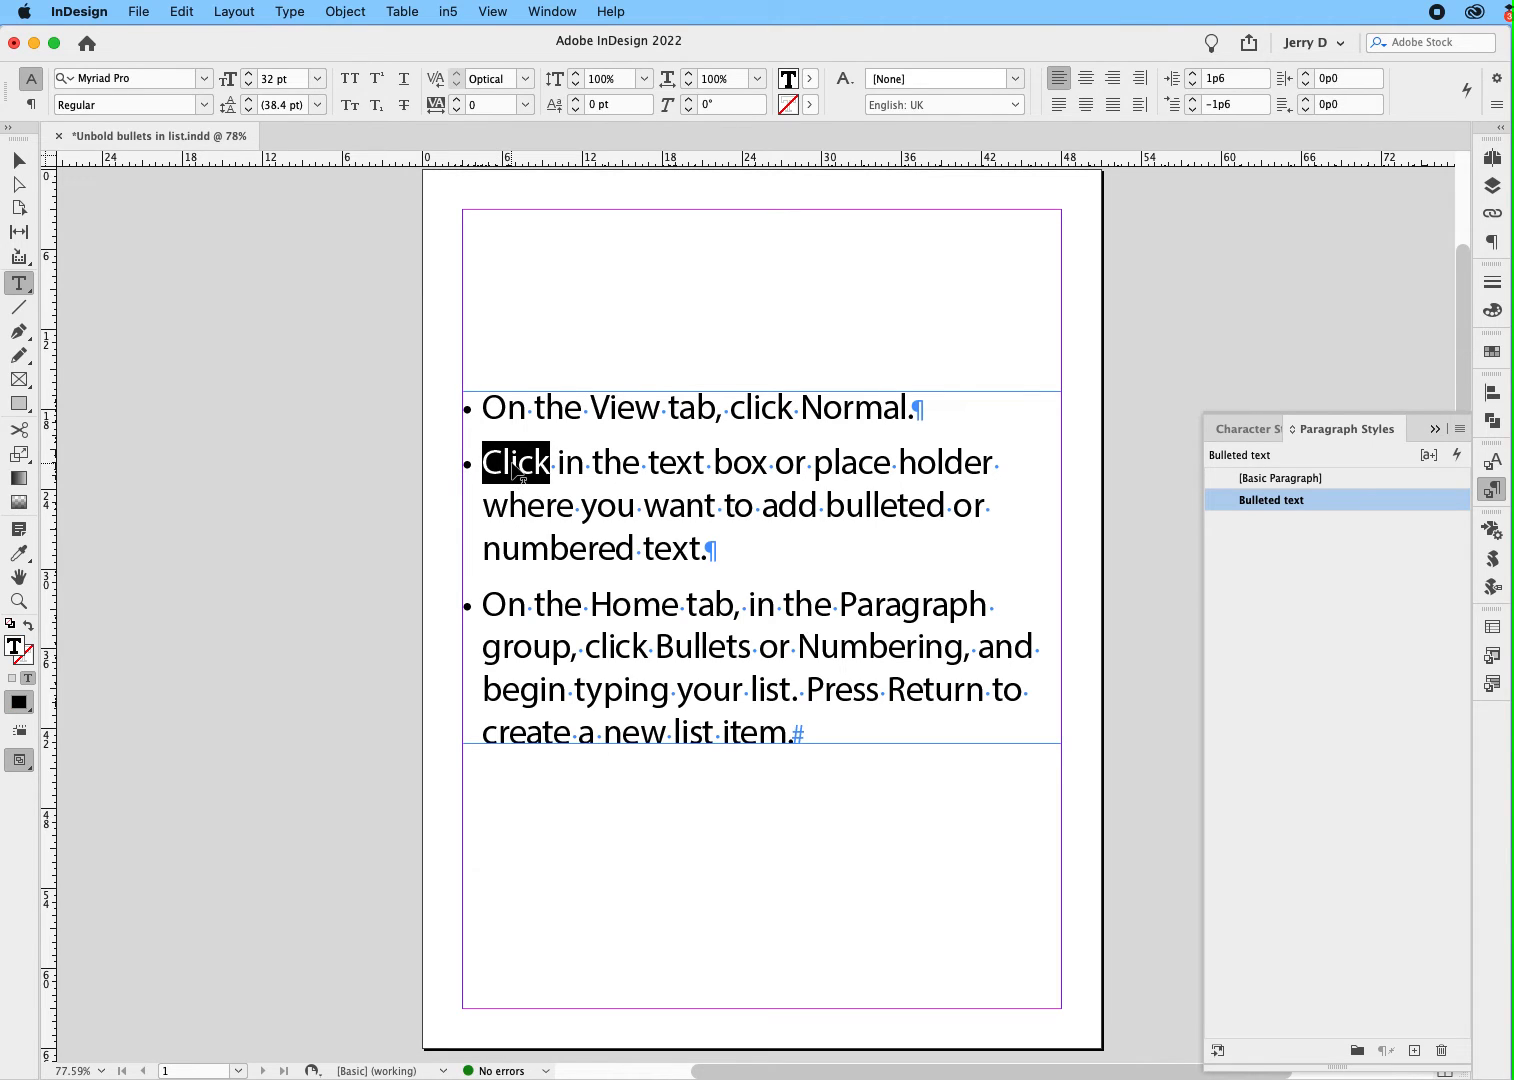